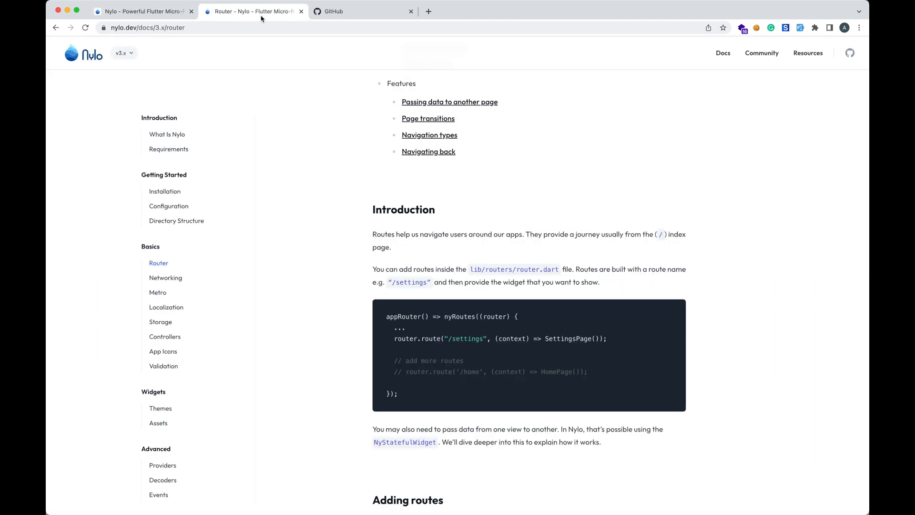
mouse_move(381, 345)
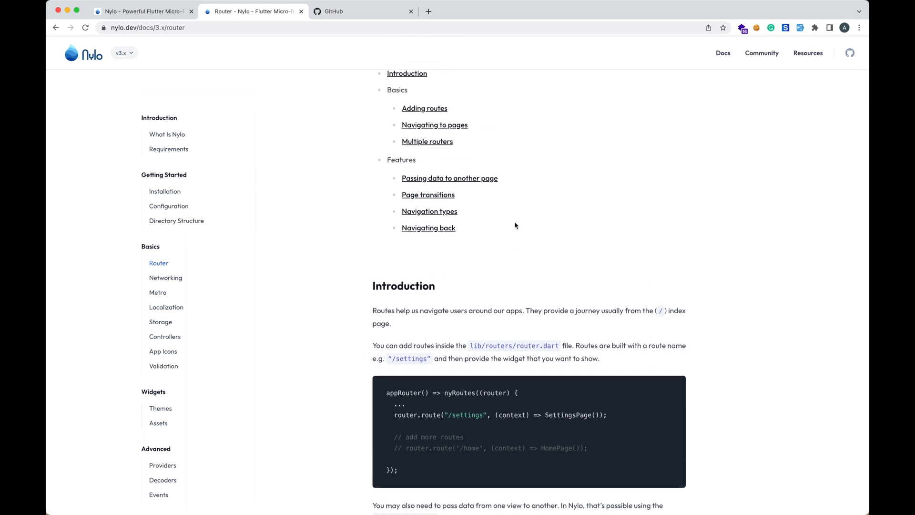
mouse_move(457, 228)
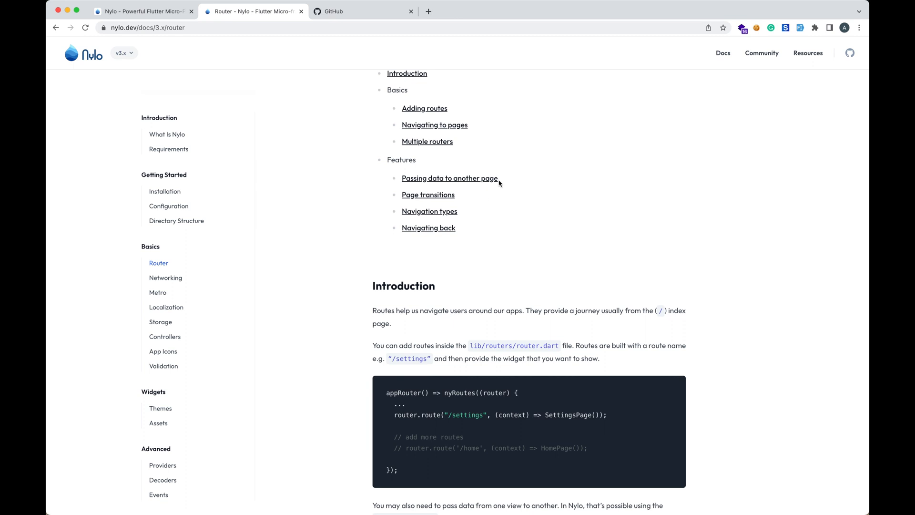
- Open router.dart, jump to MyHomePage in home_page.dart, return, and expand the pages folder
scroll(down, 3)
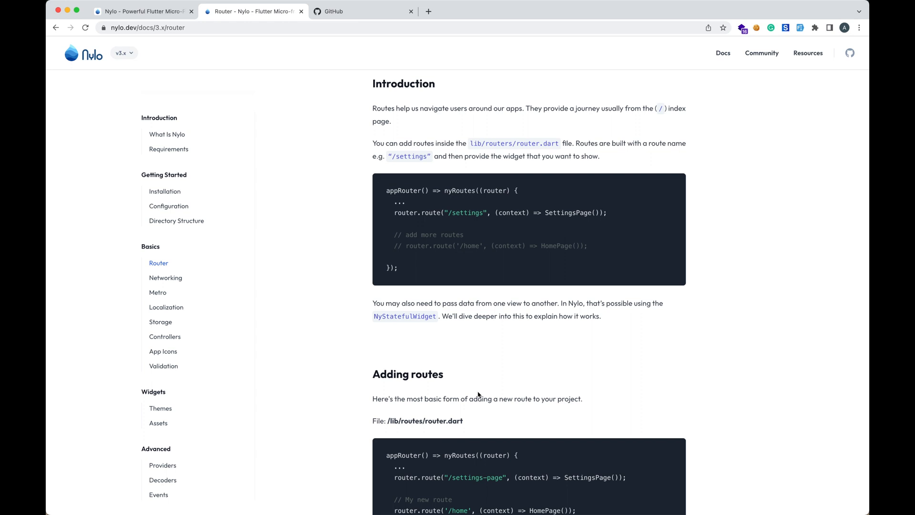
mouse_move(437, 395)
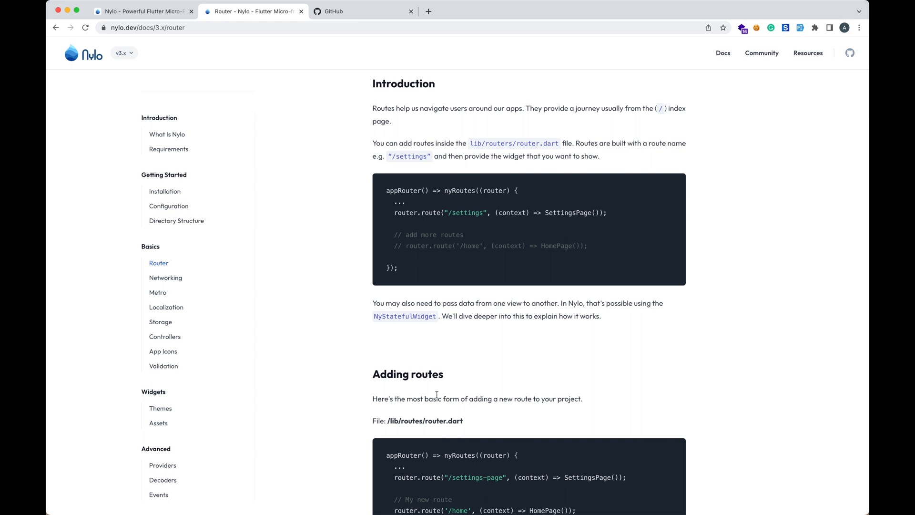
mouse_move(445, 234)
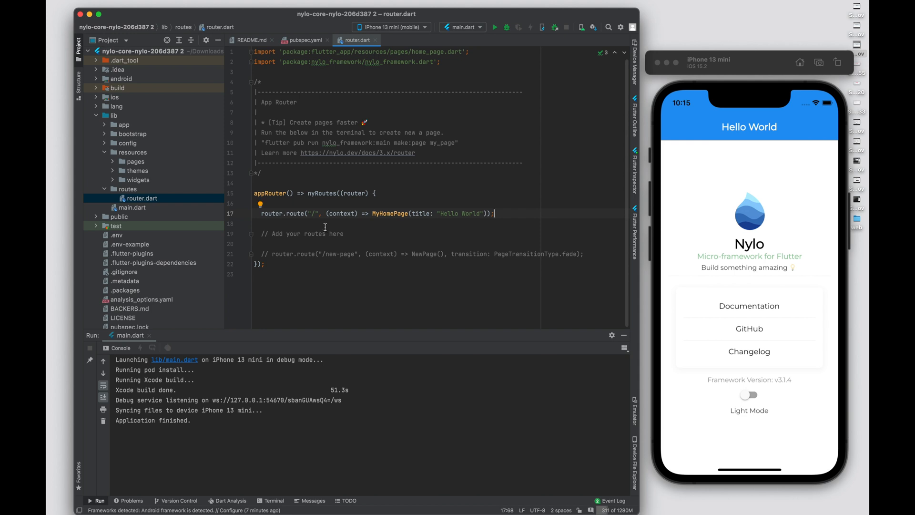
click(142, 199)
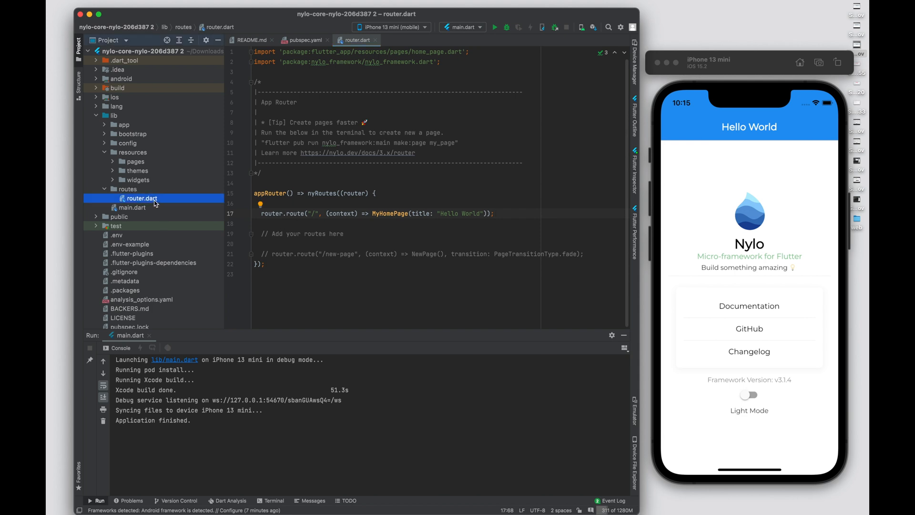
click(494, 214)
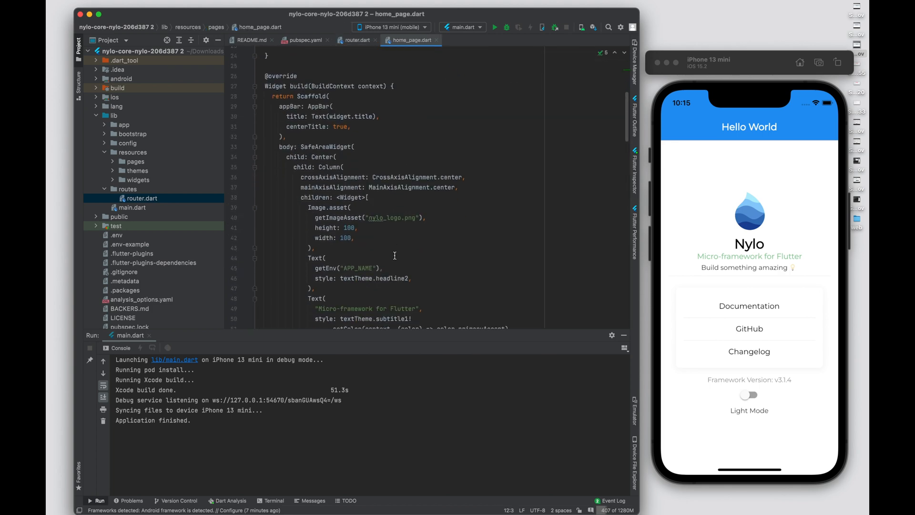
scroll(down, 3)
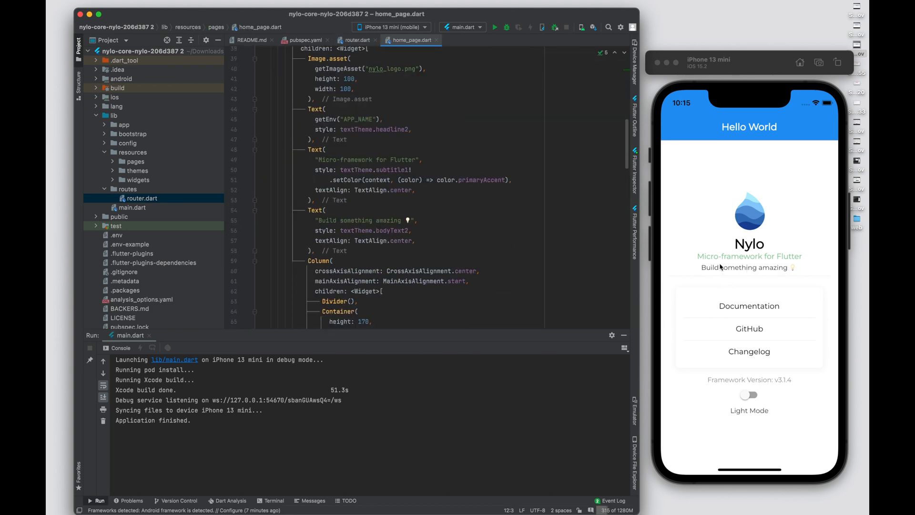
click(357, 39)
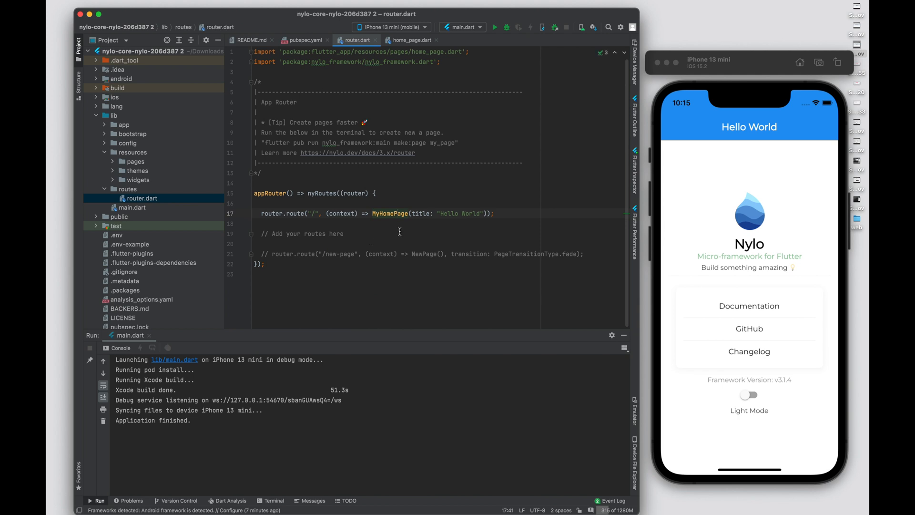
mouse_move(275, 162)
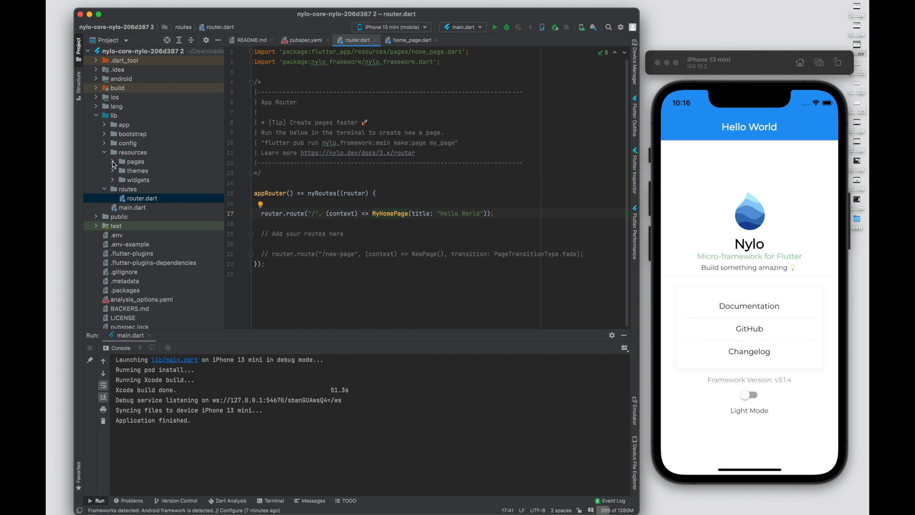
click(134, 161)
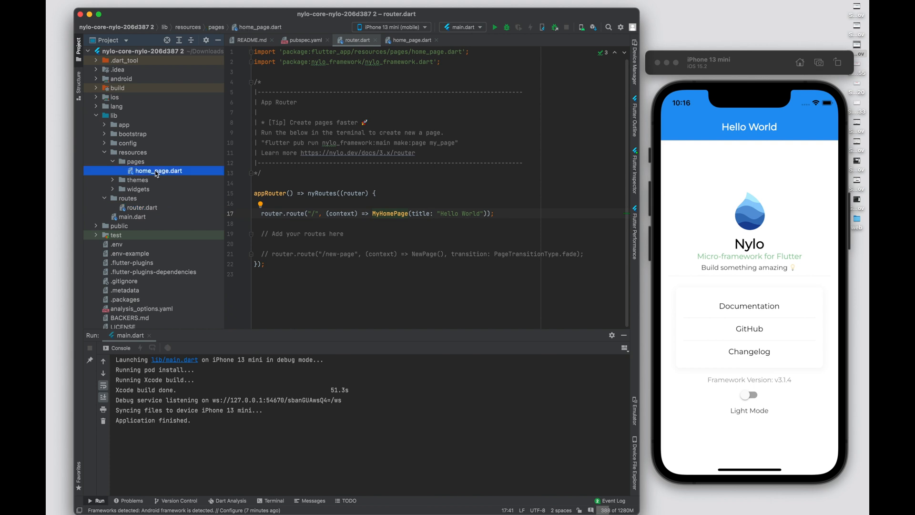
mouse_move(245, 174)
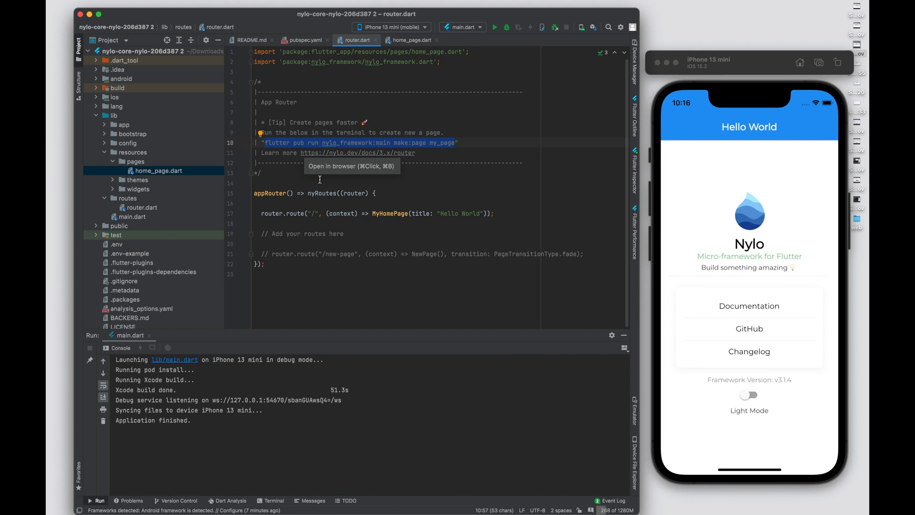
mouse_move(449, 148)
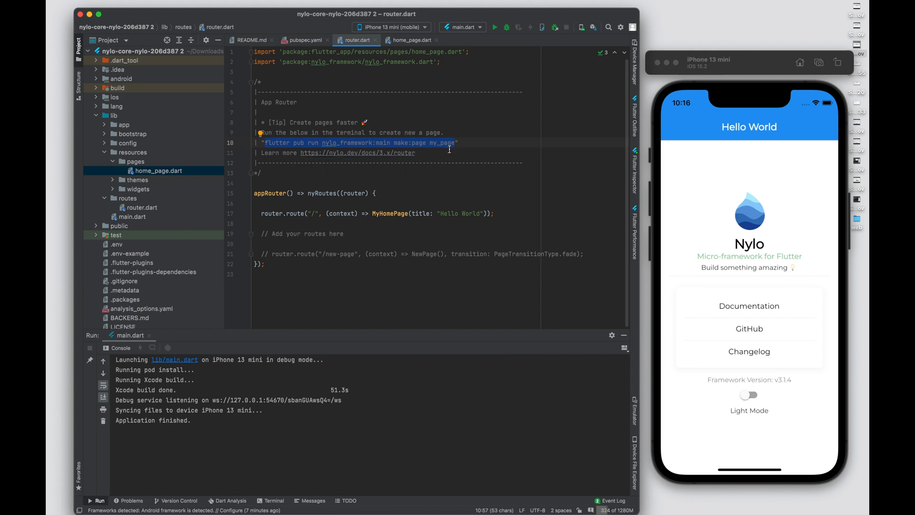
- Run 'flutter pub run nylo_framework:main make:page login_page' in the project terminal
click(273, 500)
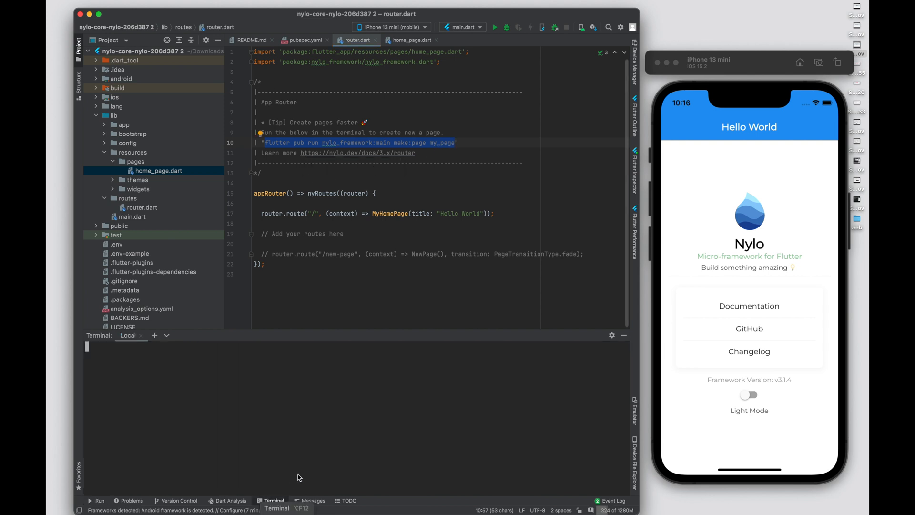
text(flutter pub run nylo_framework:main make:page my_page)
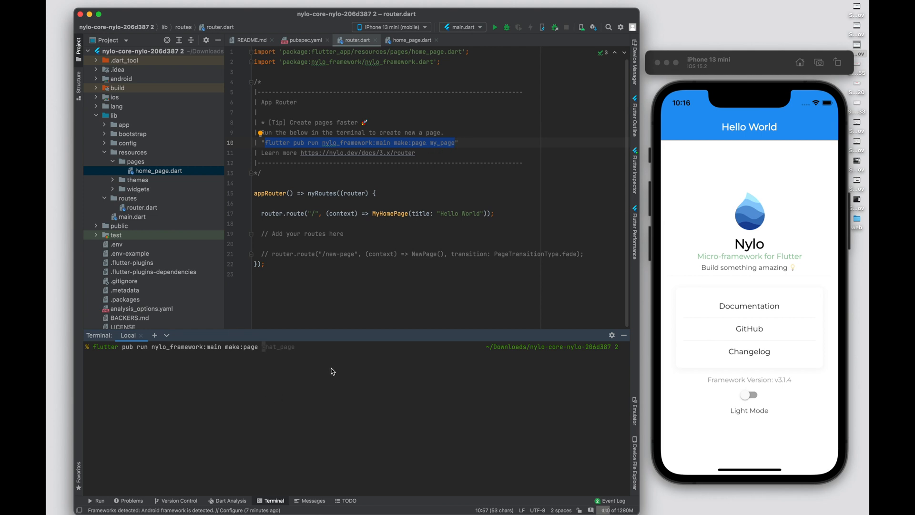
text(login)
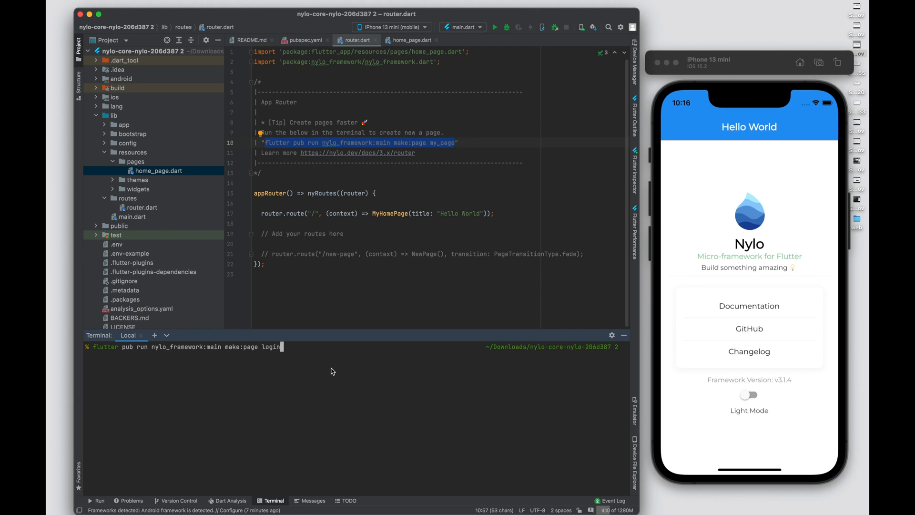
text(_page)
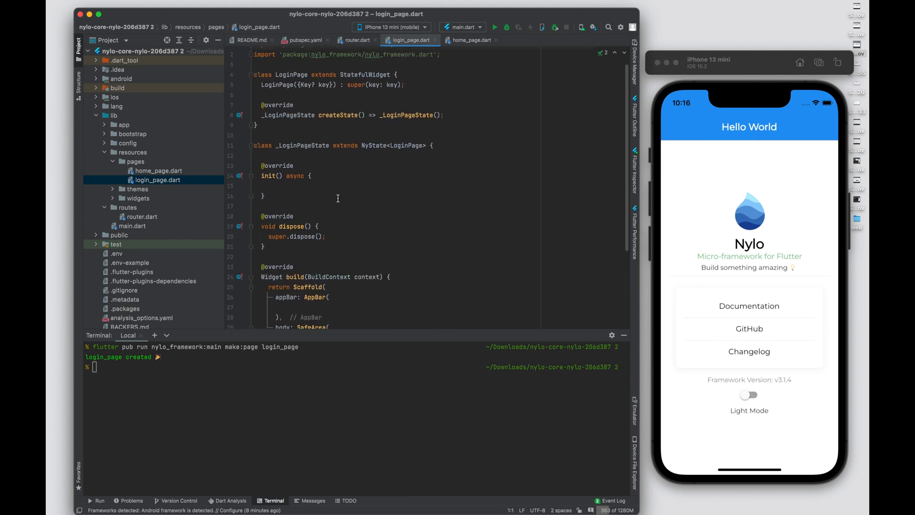
- In router.dart, register router.route("/login") returning LoginPage and import login_page.dart
scroll(down, 3)
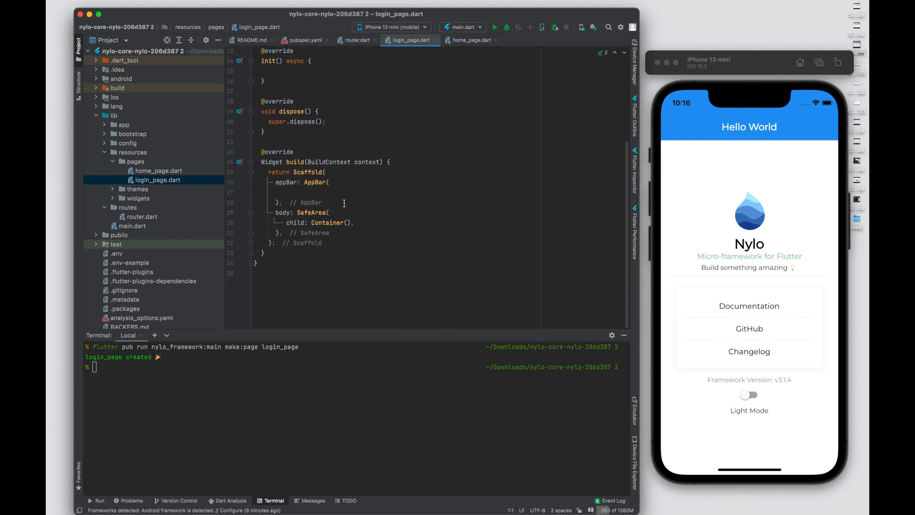
click(357, 39)
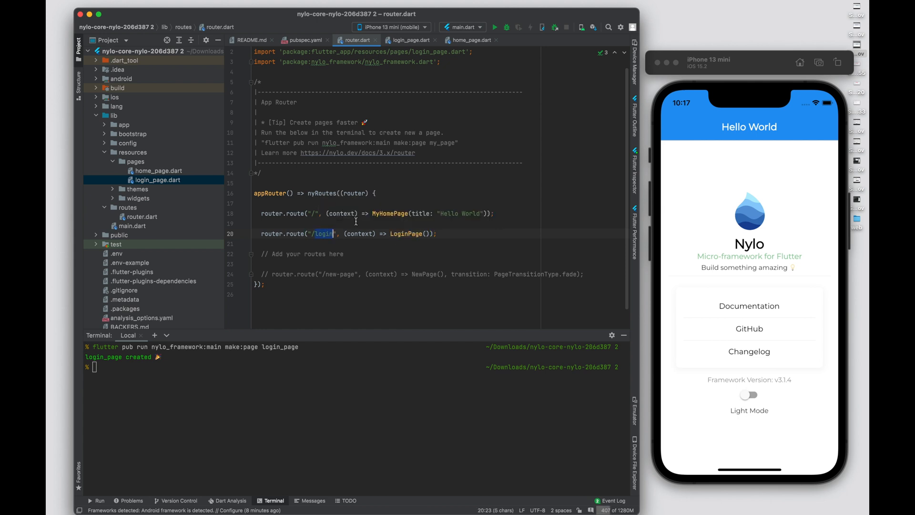
mouse_move(395, 213)
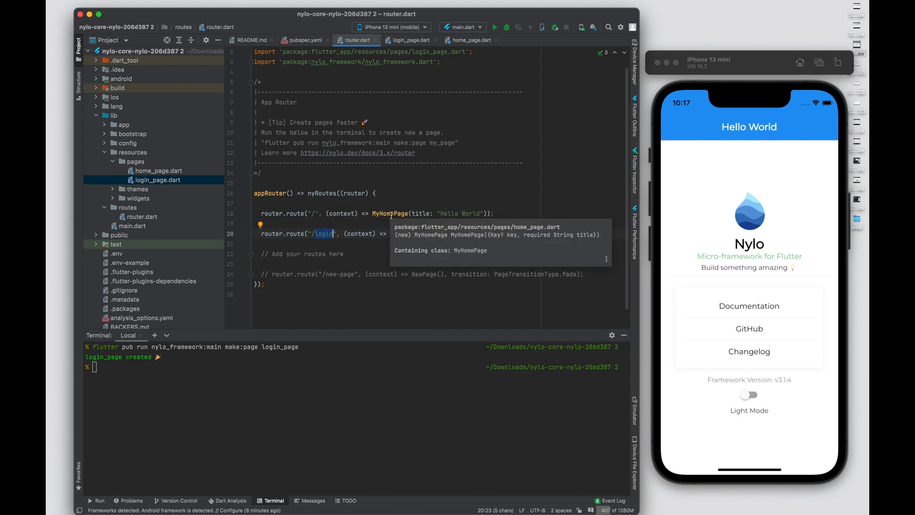
- Add a Login InkWell calling Navigator.pushNamed(context, '/login') in home_page.dart and relaunch
click(471, 39)
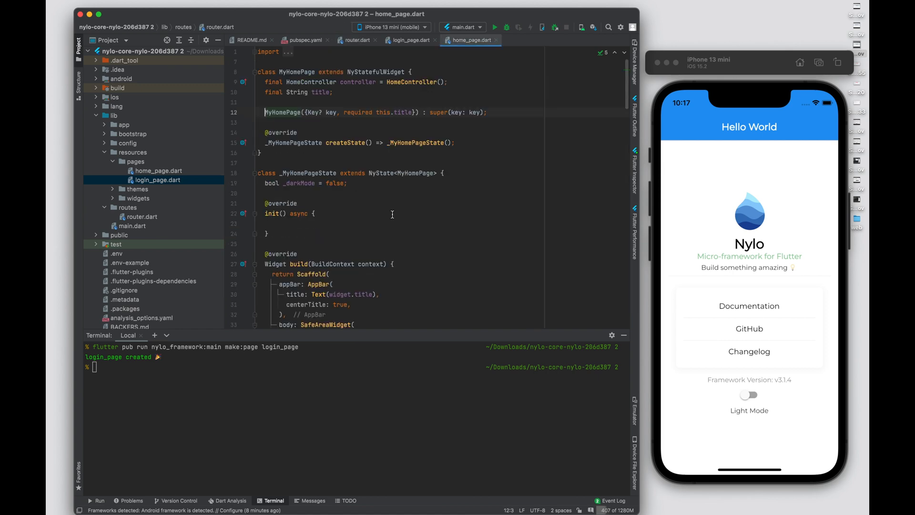
scroll(down, 3)
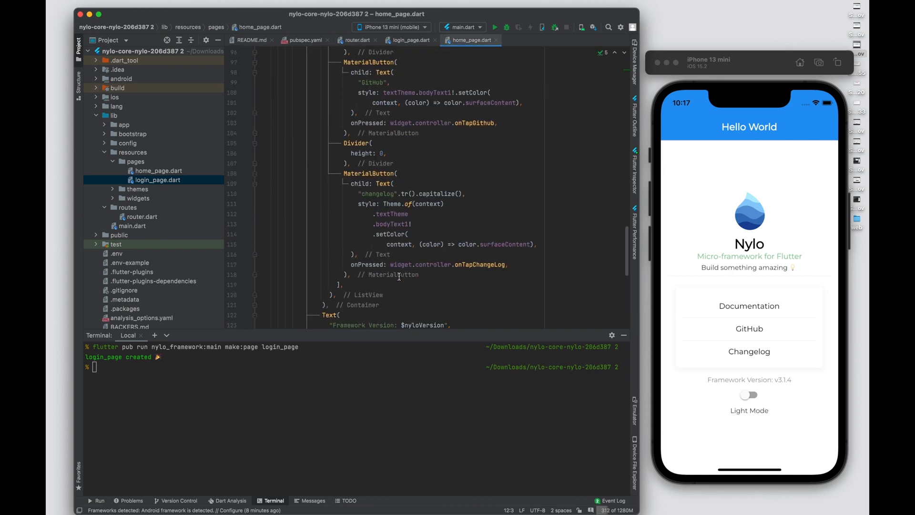
scroll(down, 3)
text(Navigator.pushNamed(context, '/)
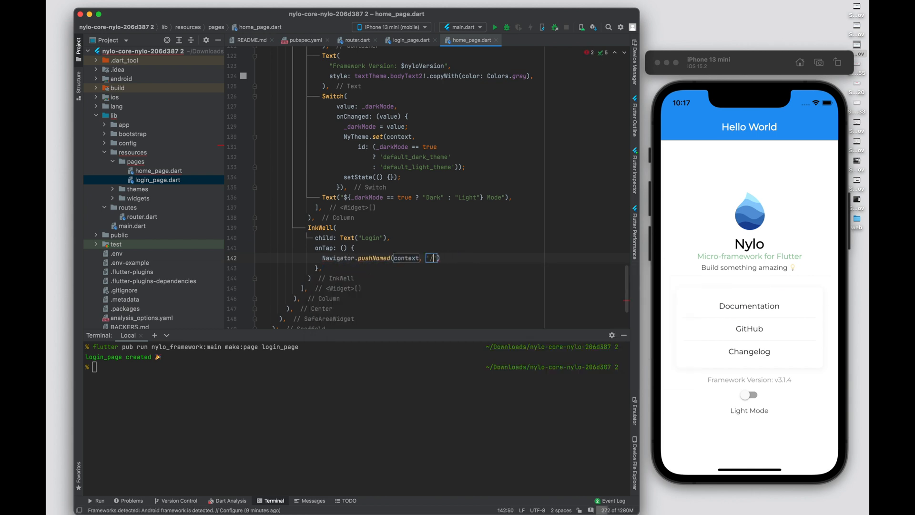
text(/login)
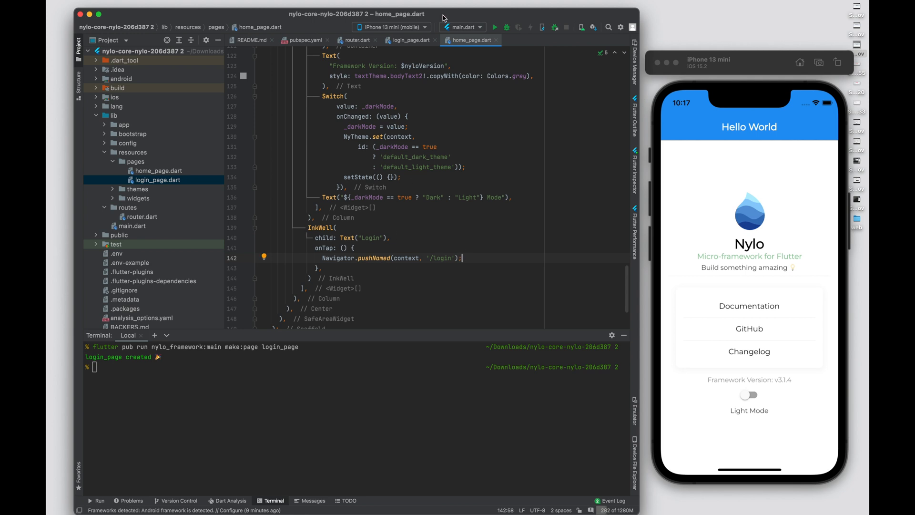
click(494, 27)
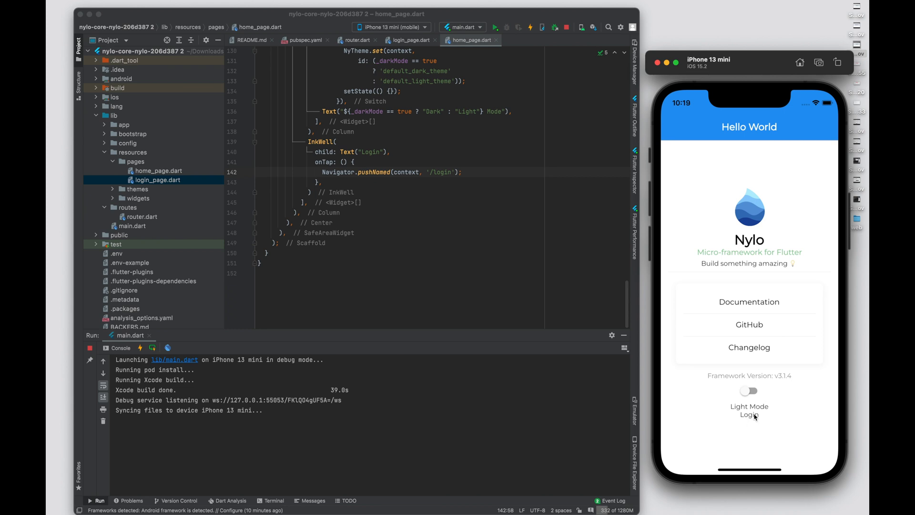
- Give login_page.dart an AppBar title Text("Login") and a body child Text("Login page")
click(750, 416)
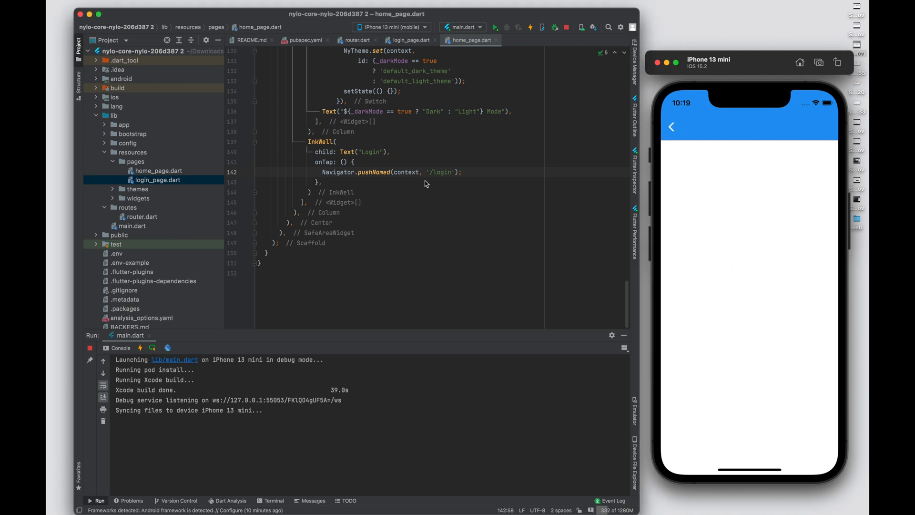
click(409, 40)
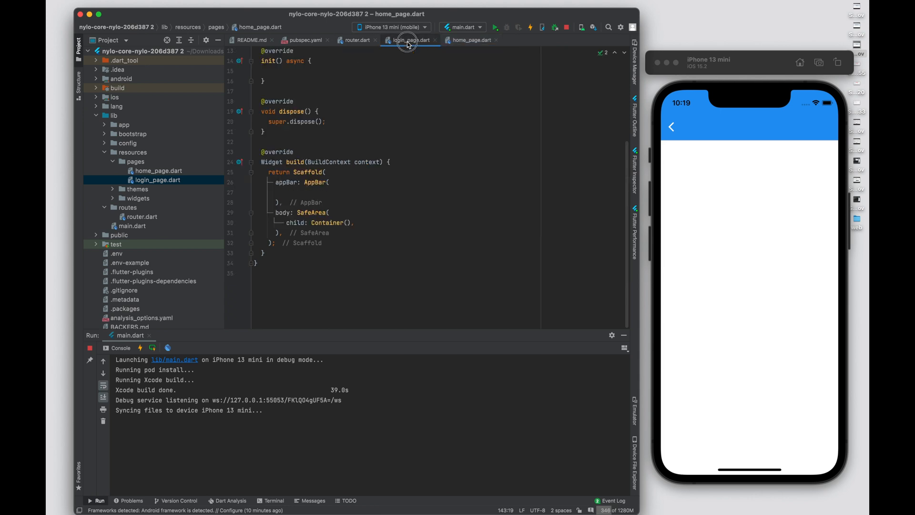
text(title: Text("Login"),)
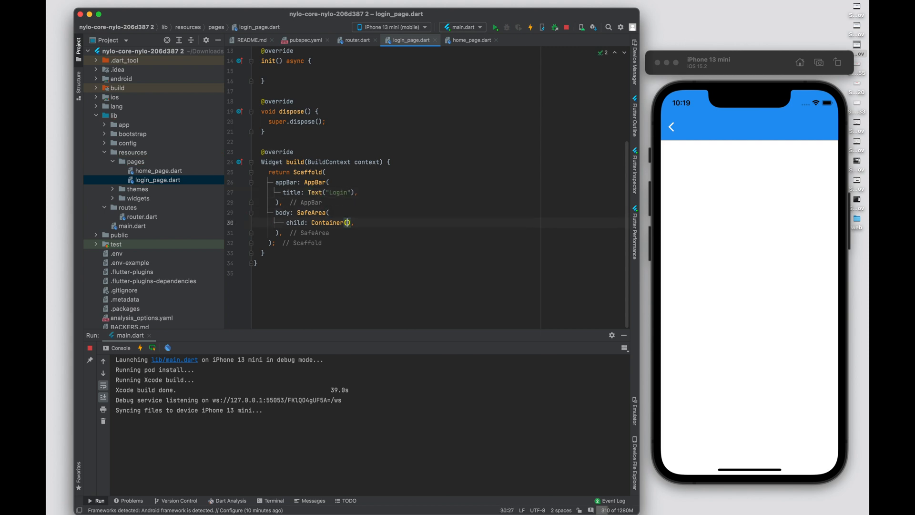
text(child: Text(""),)
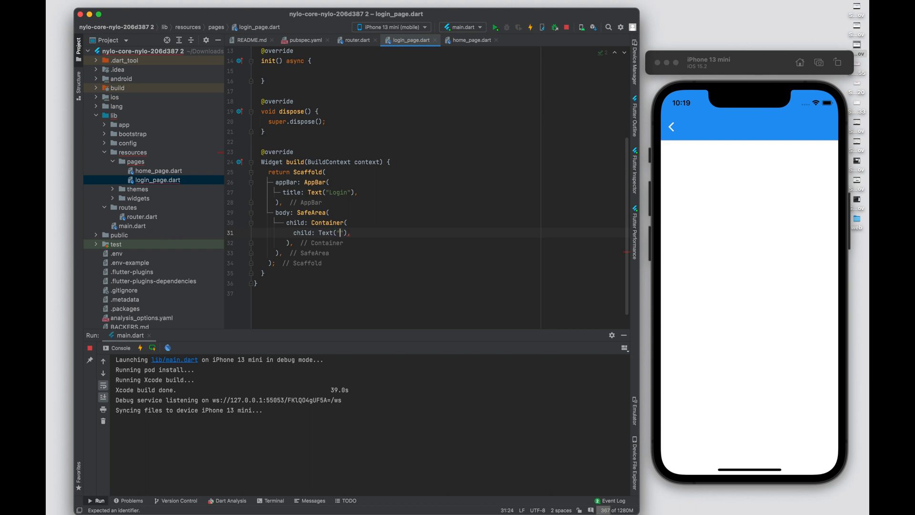
text(Login page)
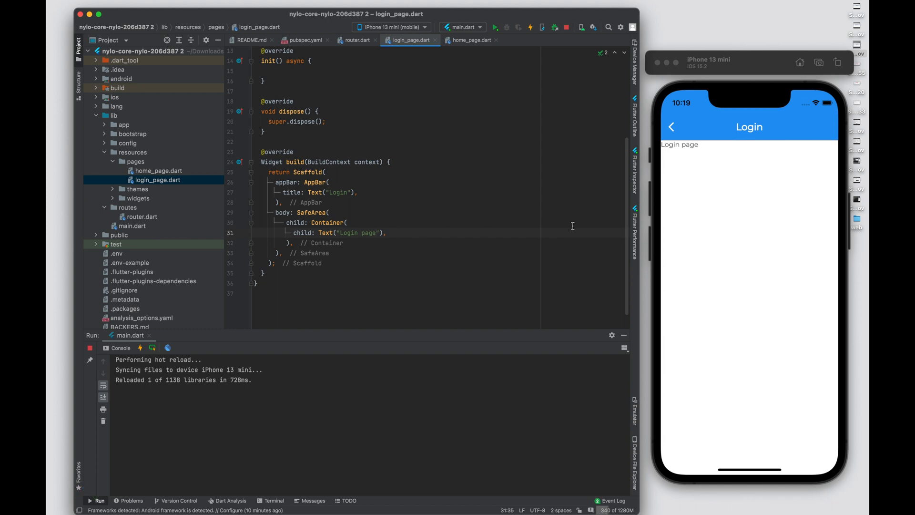
mouse_move(449, 190)
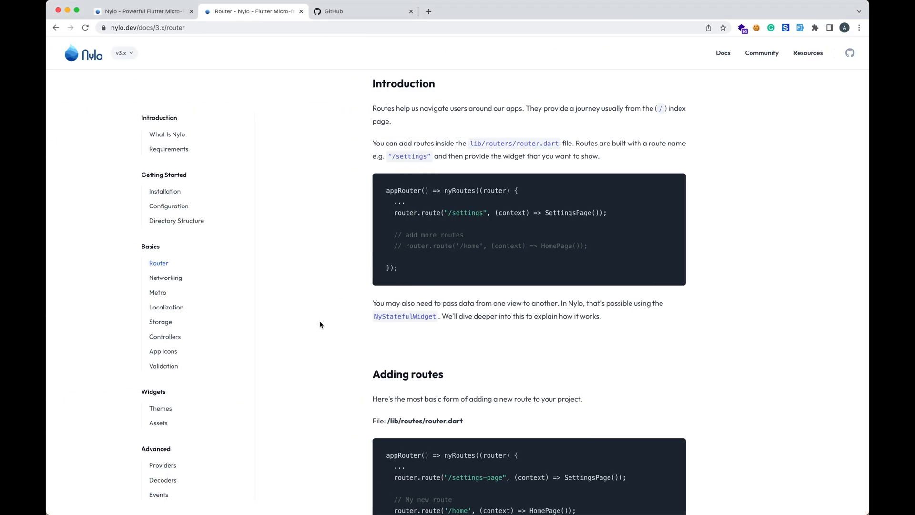
- Scroll the Router docs and jump to the Page Transitions section from the contents
scroll(down, 3)
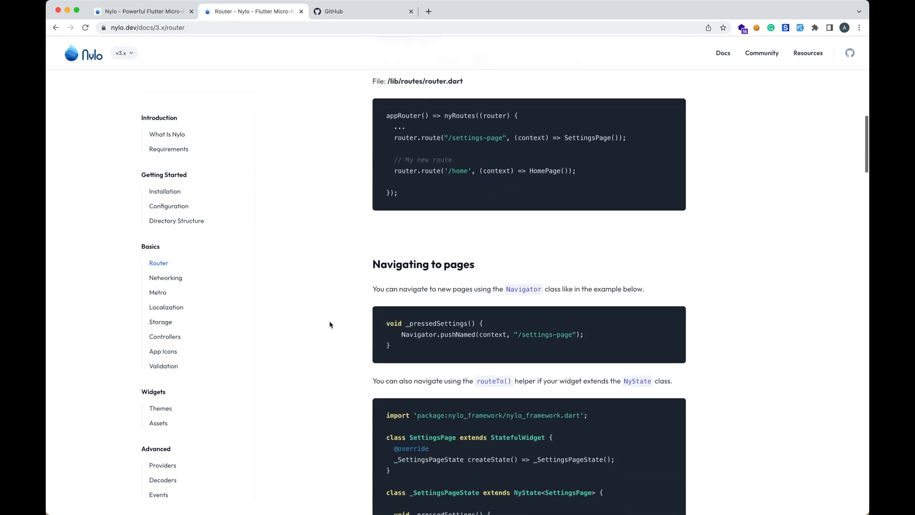
scroll(down, 3)
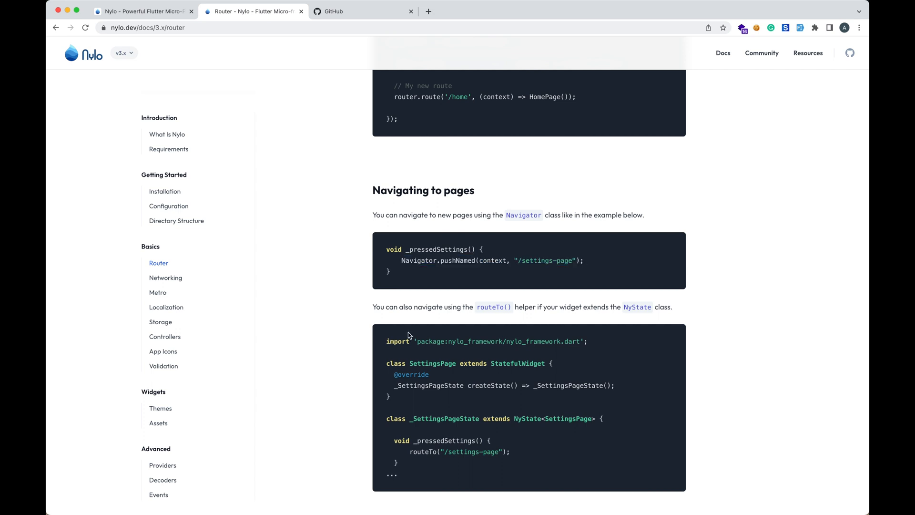
scroll(down, 3)
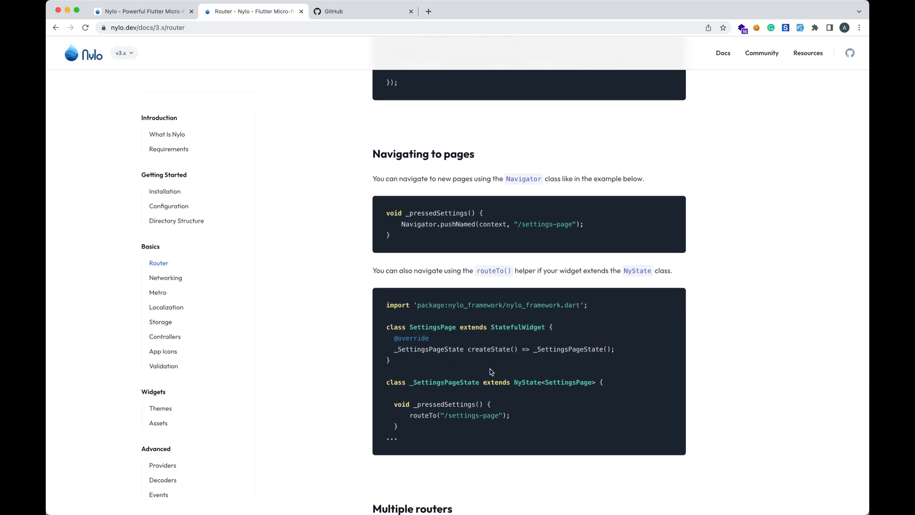
double_click(526, 382)
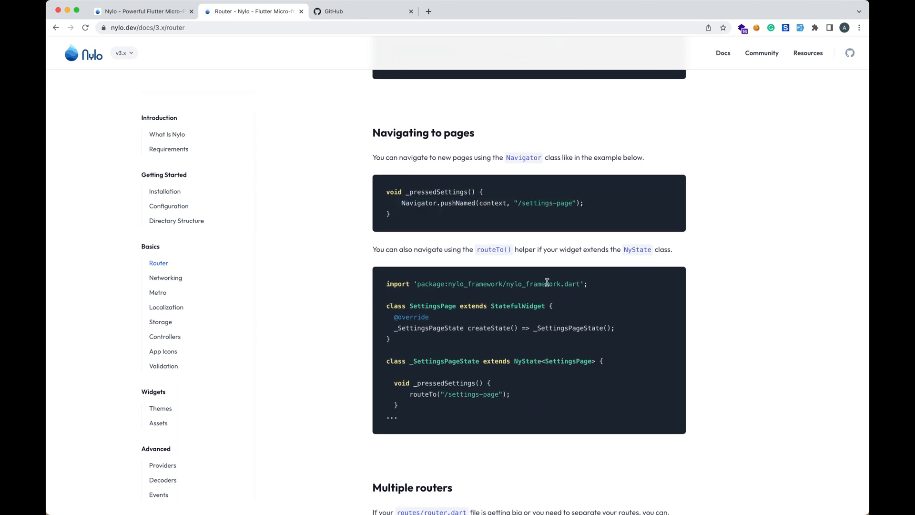
scroll(down, 3)
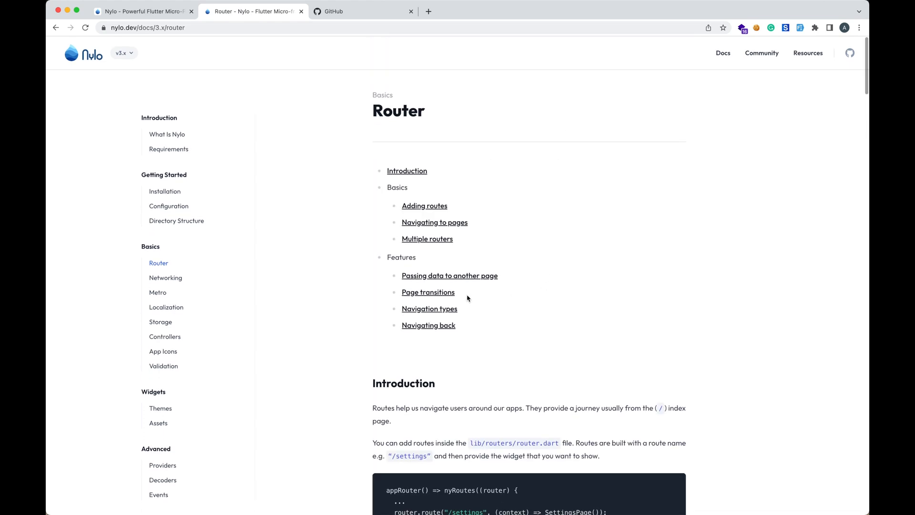
click(428, 292)
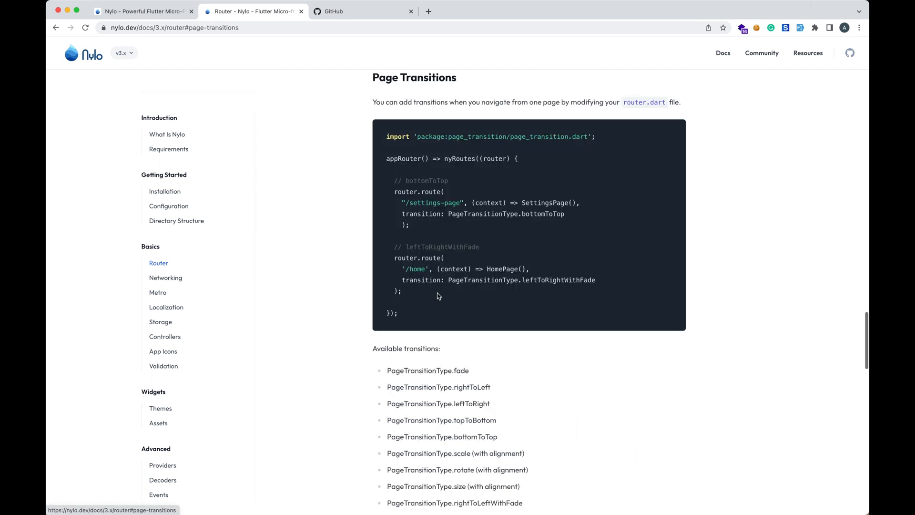
mouse_move(474, 222)
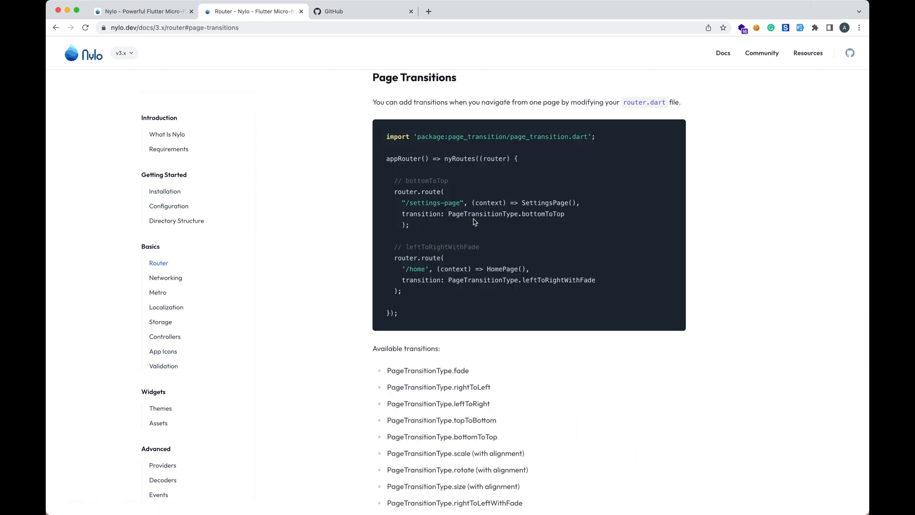
mouse_move(485, 235)
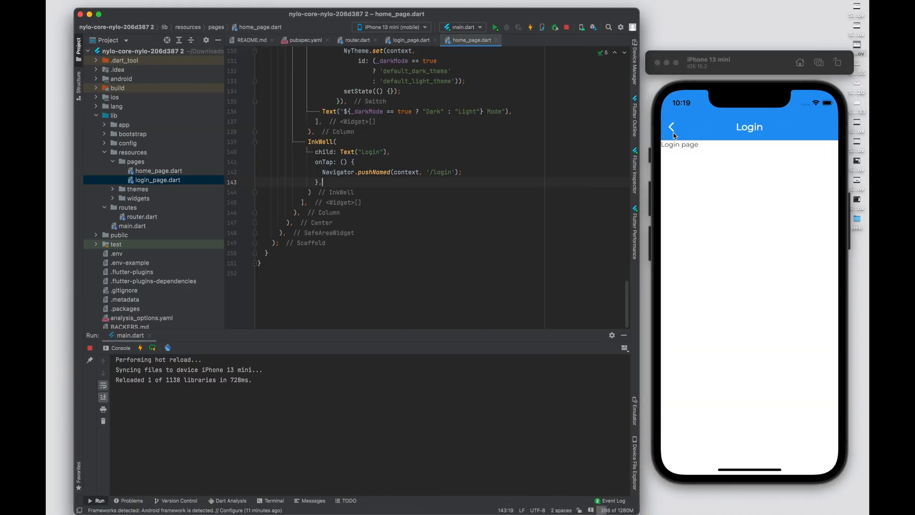
- Import page_transition in router.dart and give /login transition: PageTransitionType.bottomToTop
click(671, 127)
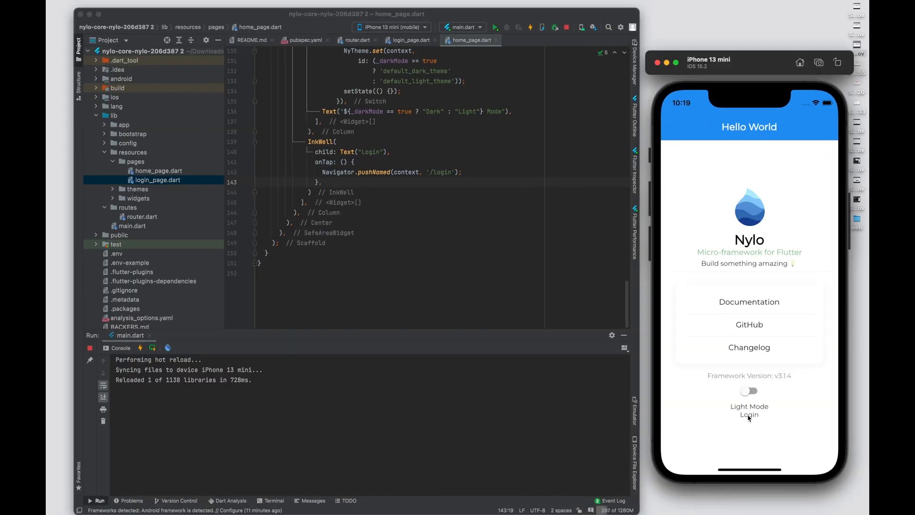
click(749, 415)
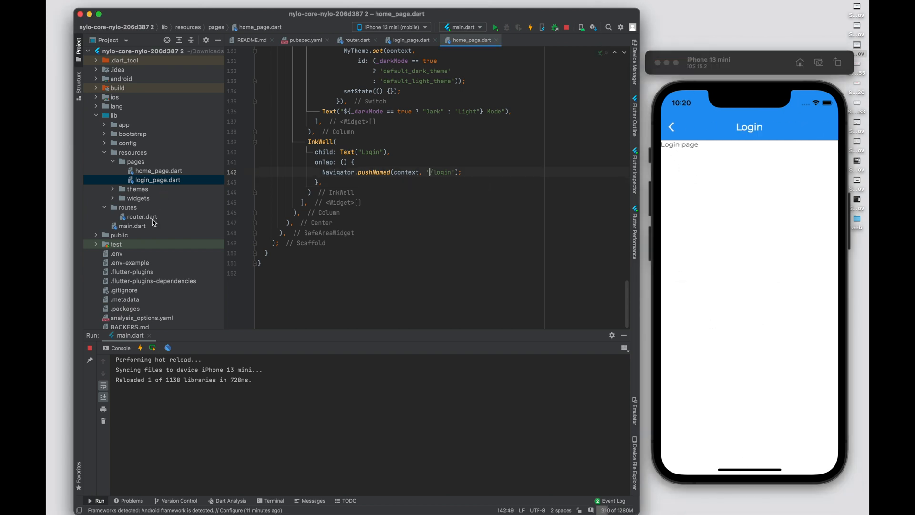
click(142, 216)
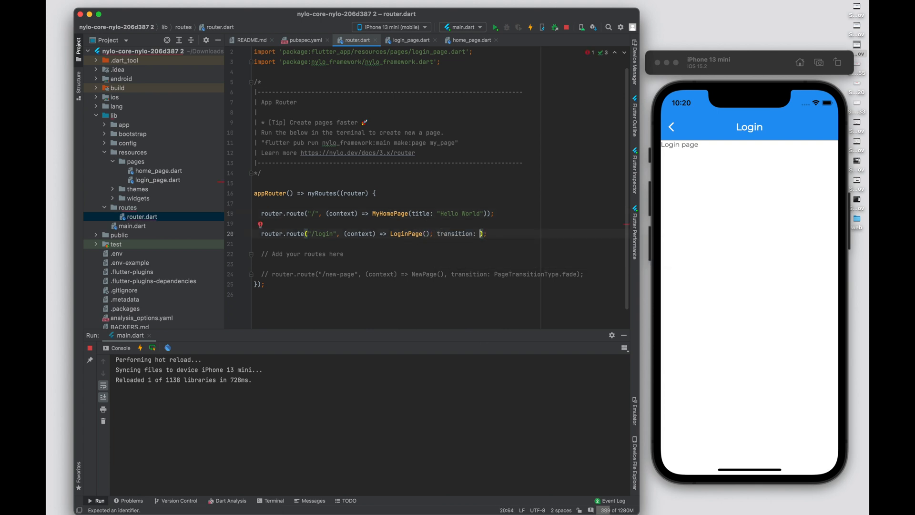
text(PageTag)
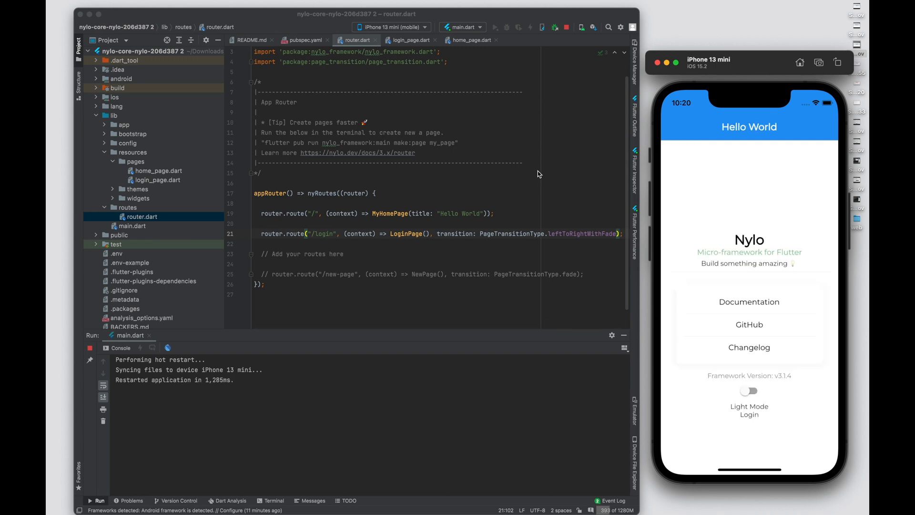
click(749, 414)
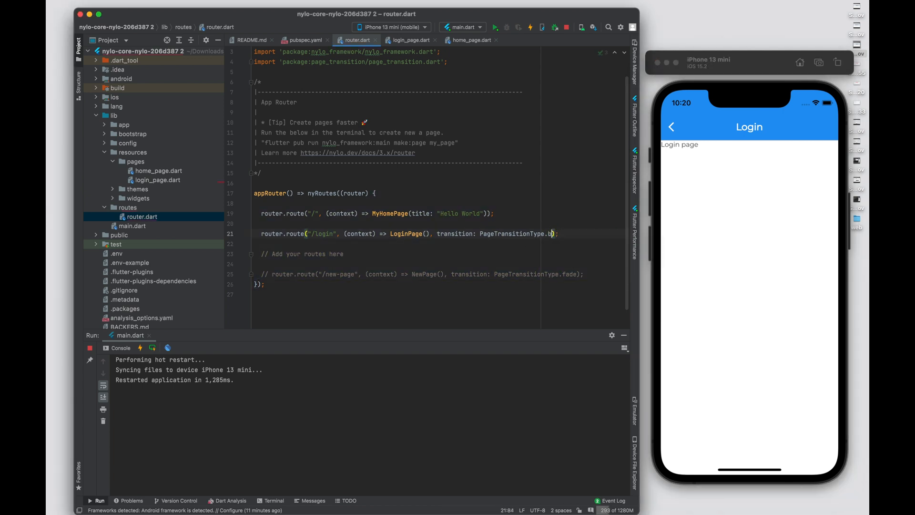
text(bottomToTop)
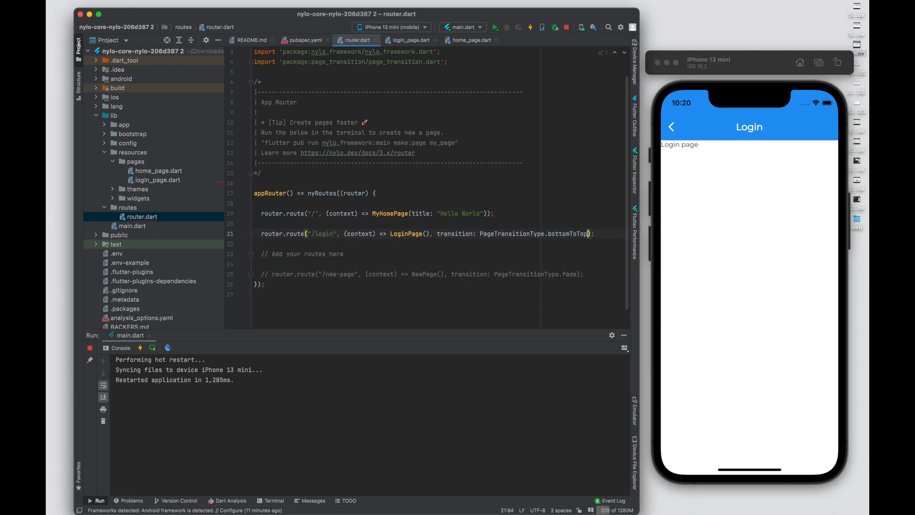
- Open the PageTransitionType enum source, scroll through its values, and return to home_page.dart
click(518, 28)
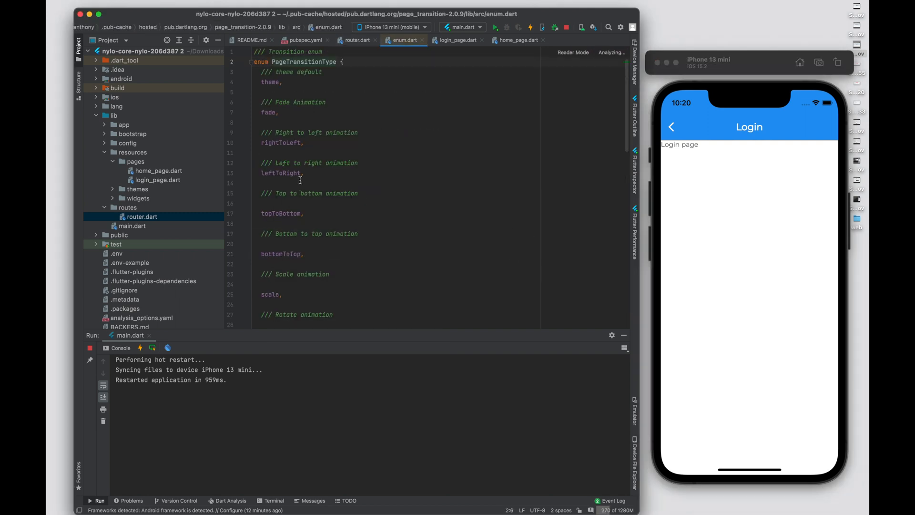
scroll(down, 3)
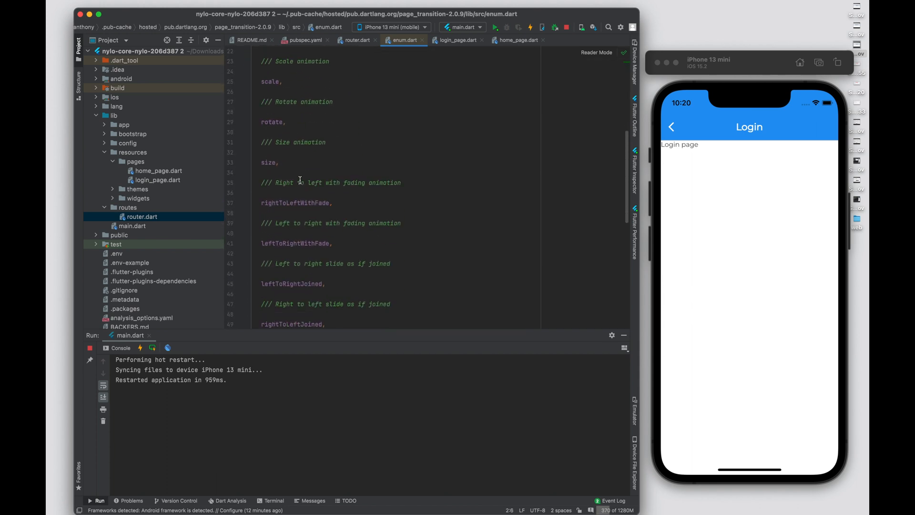
scroll(down, 3)
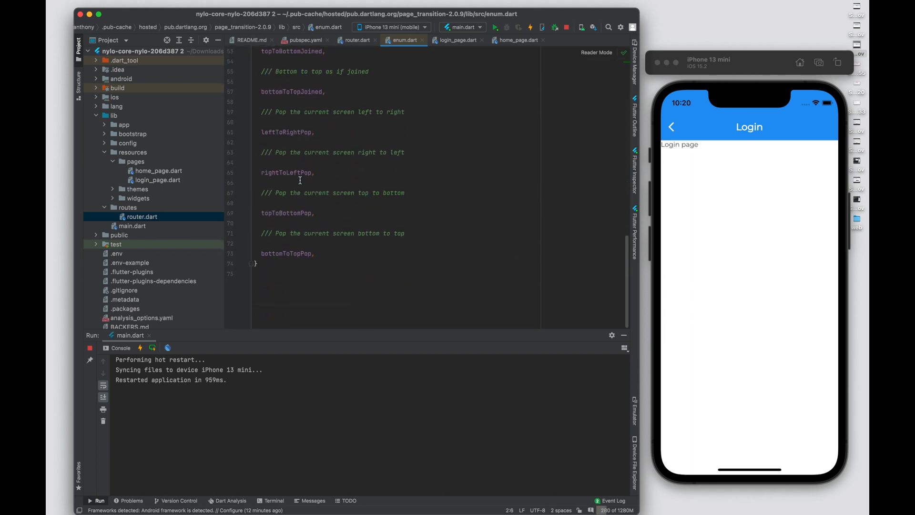
click(356, 40)
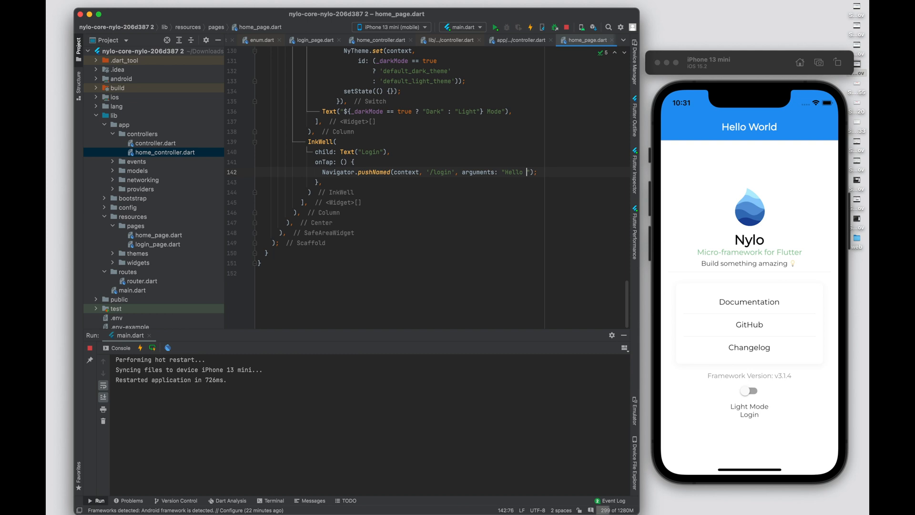
- Pass arguments: "Hello world" in the Login pushNamed call and tap Login in the simulator
text(world)
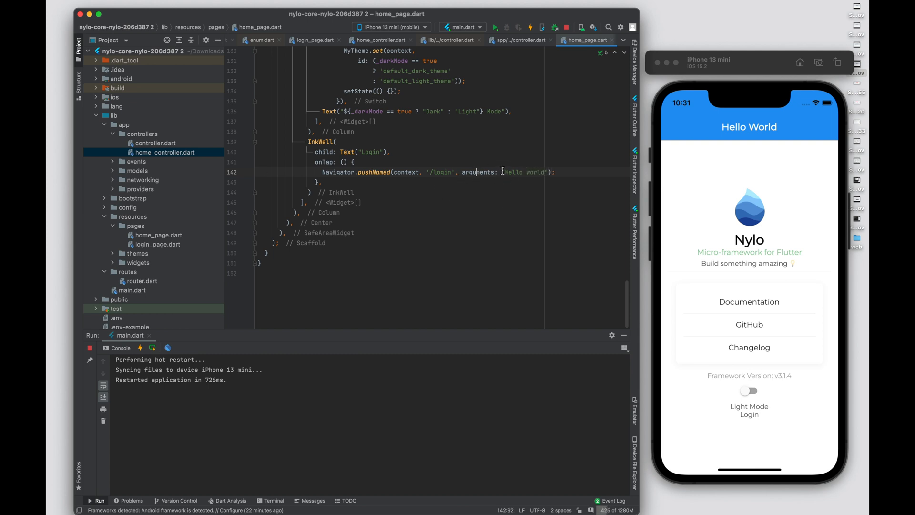
double_click(523, 172)
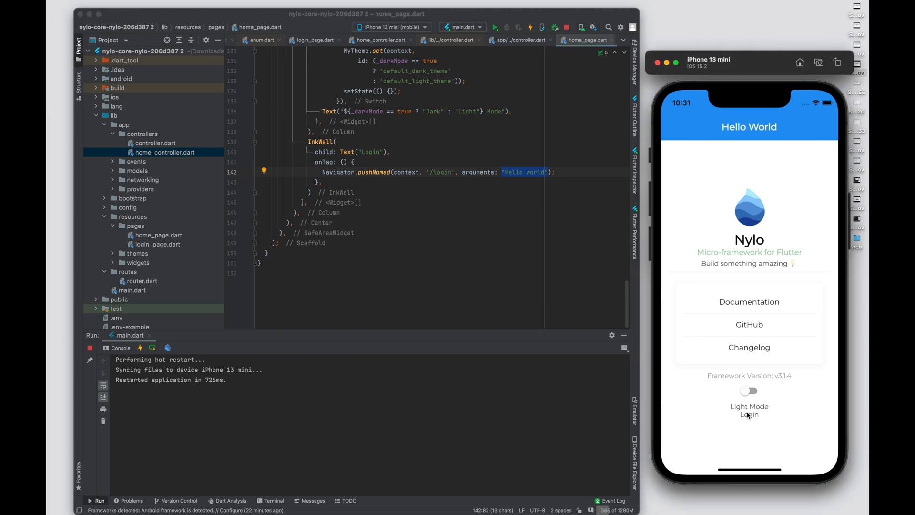
click(749, 416)
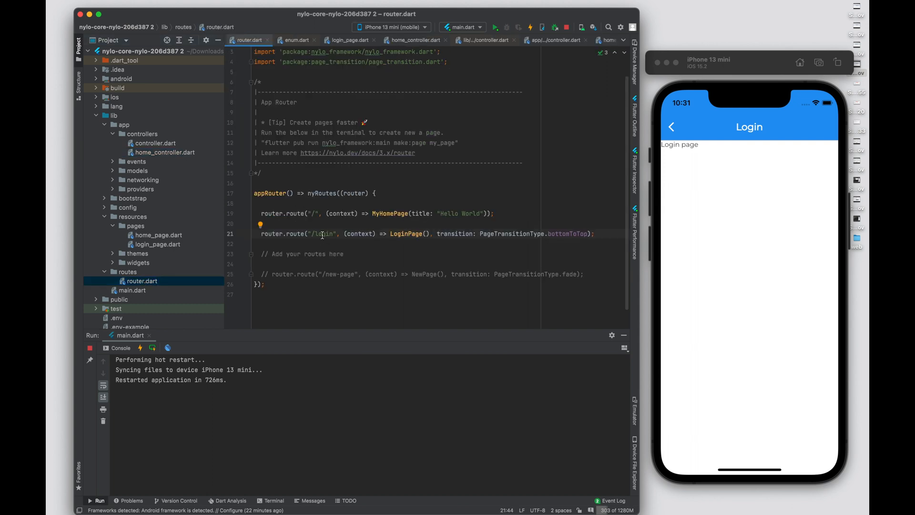
click(347, 40)
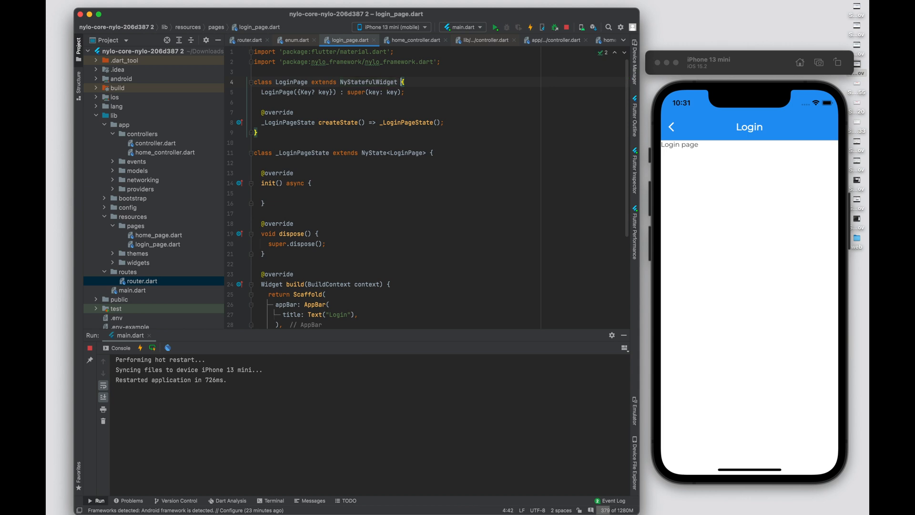
- Initialize controller with Controller() and add print(widget.controller.data()) in login_page.dart's init
text(final Controller controller =)
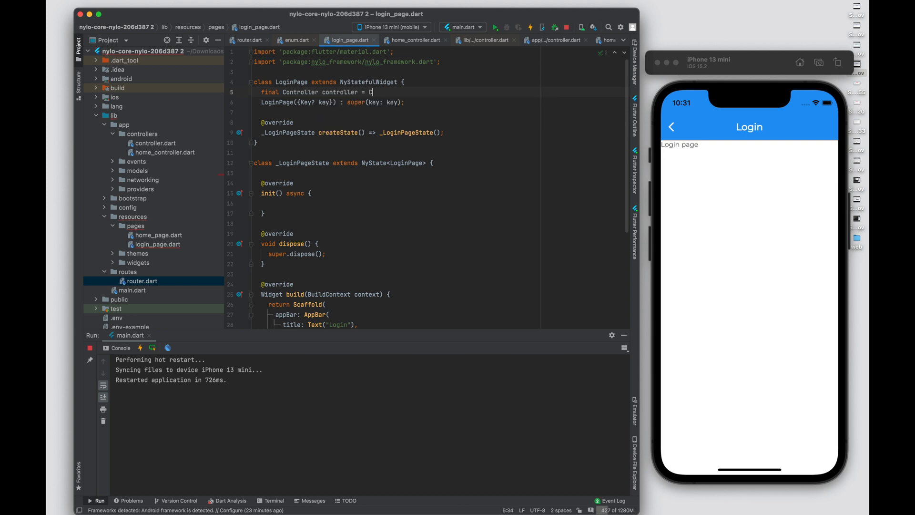
text(Controller();)
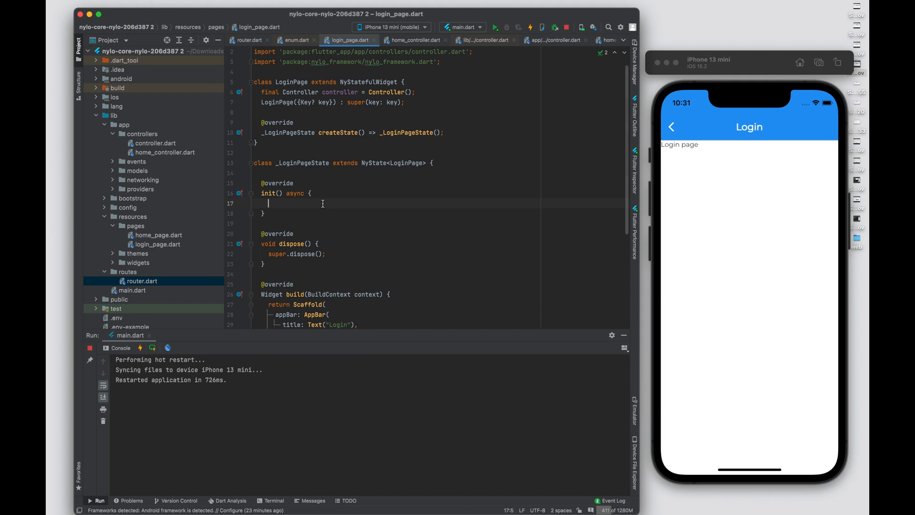
text(print())
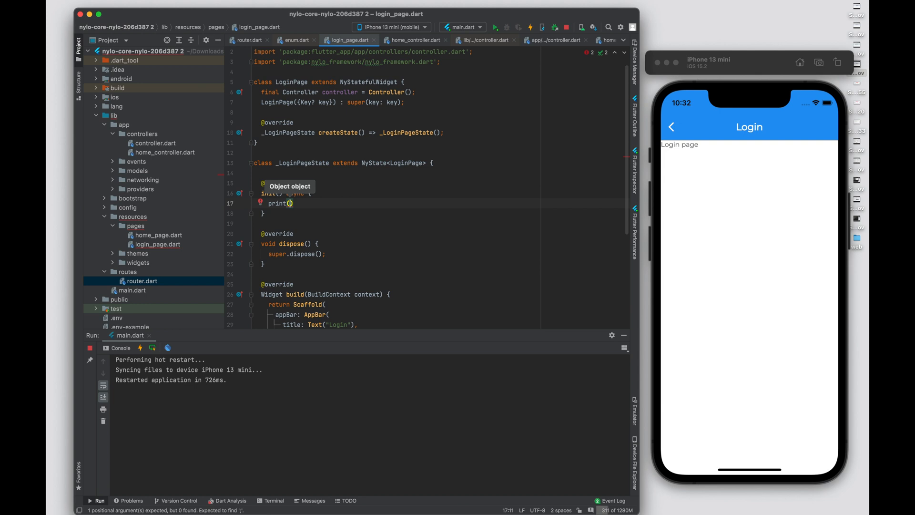
text(widget.)
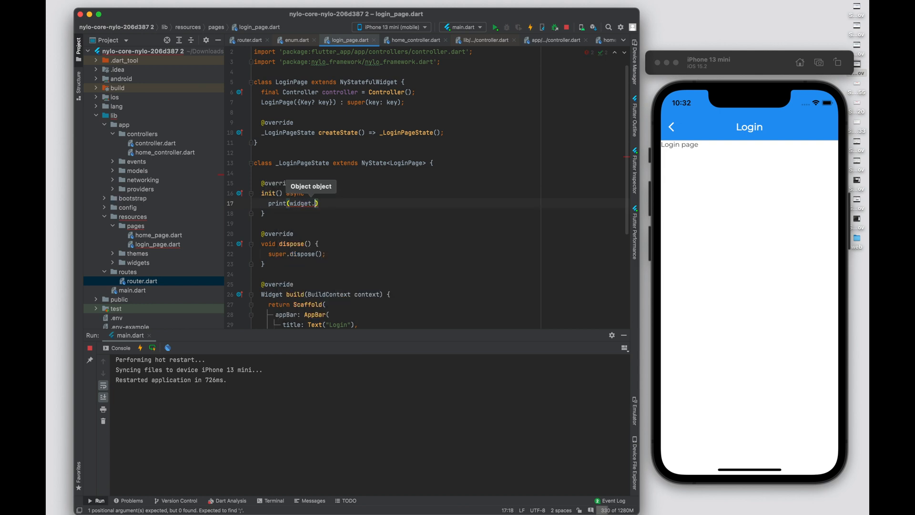
text(controller)
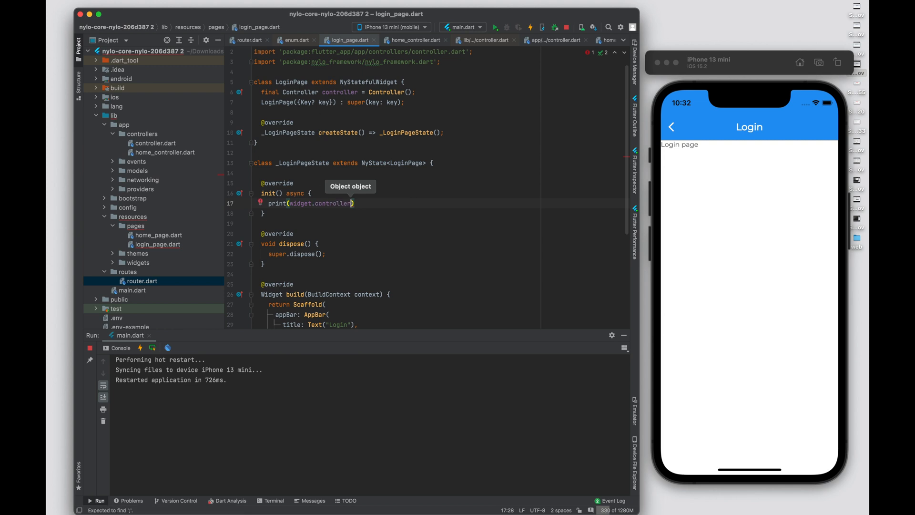
text(.data()
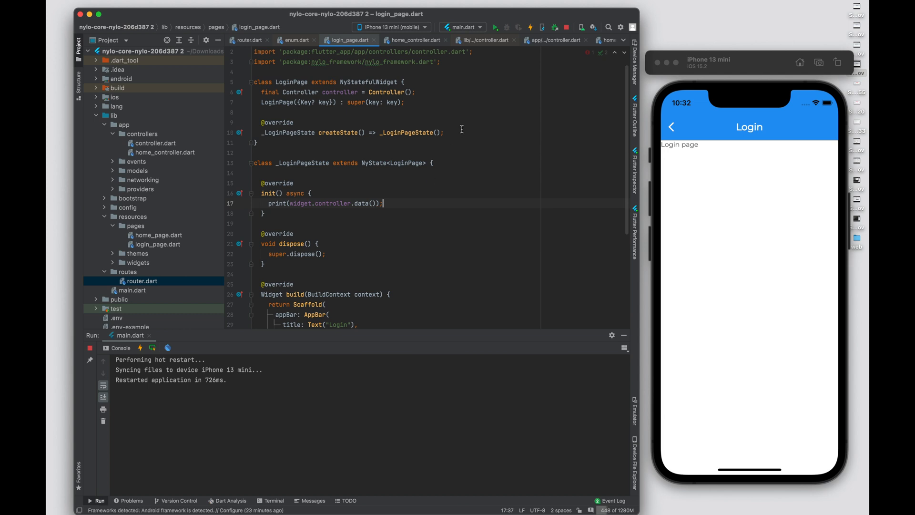
- Hot restart and tap Login so the console logs Hello world
click(529, 28)
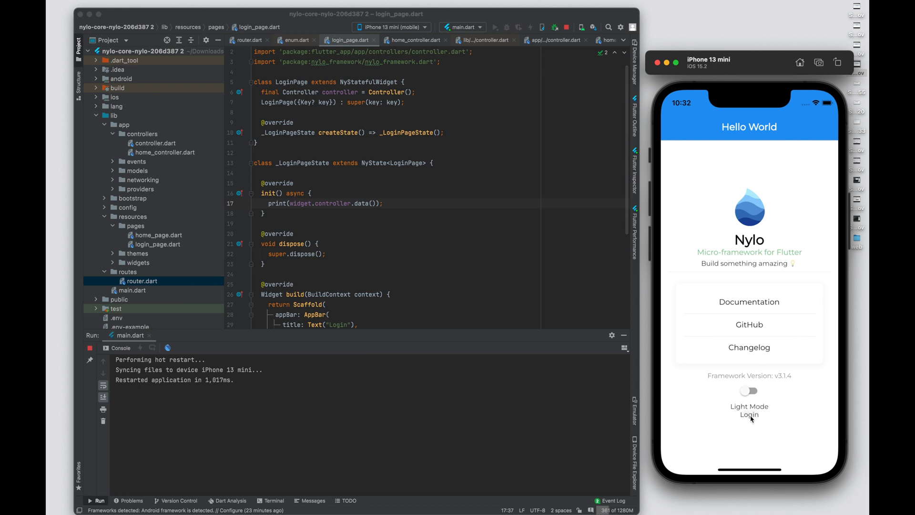
click(749, 414)
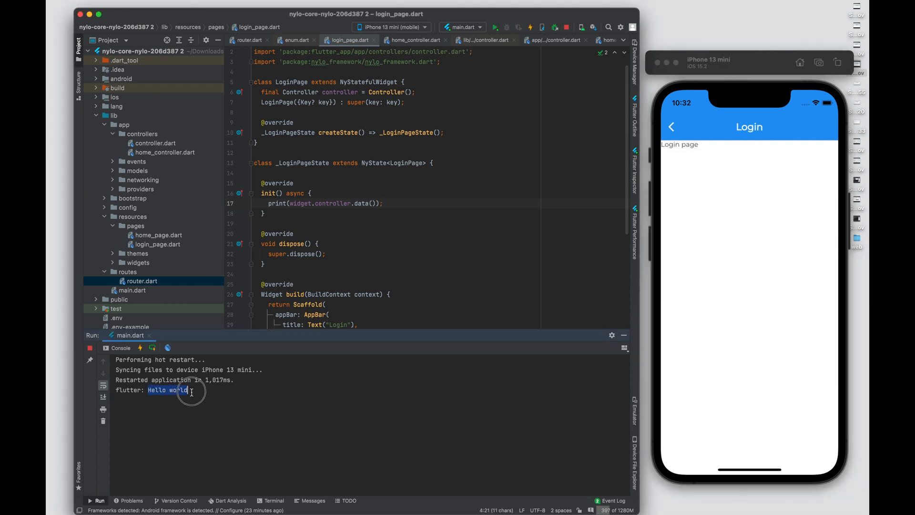
click(260, 183)
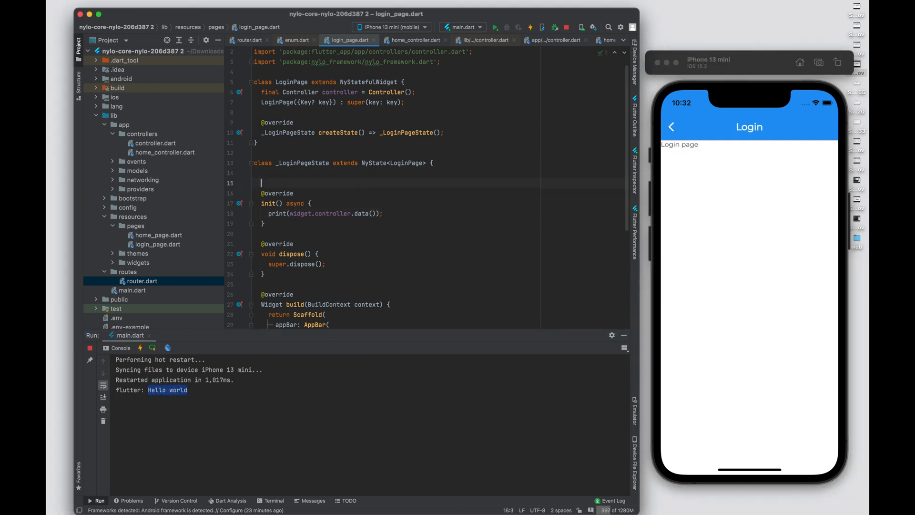
- Add a String? data field and assign data = widget.controller.data() in init()
text(String)
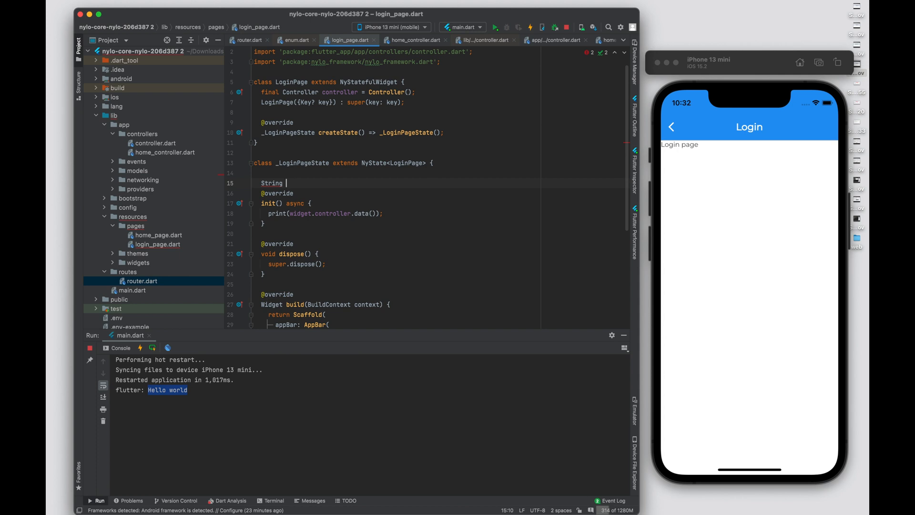
text(data)
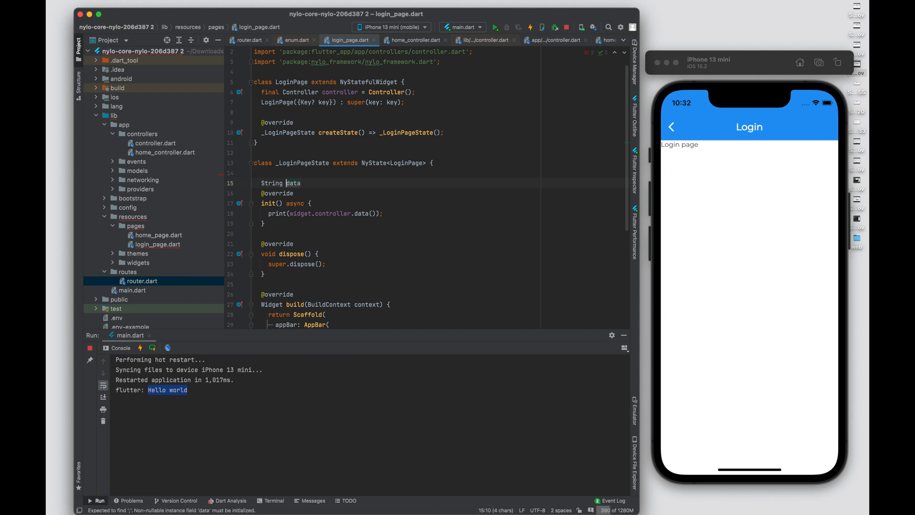
text(?)
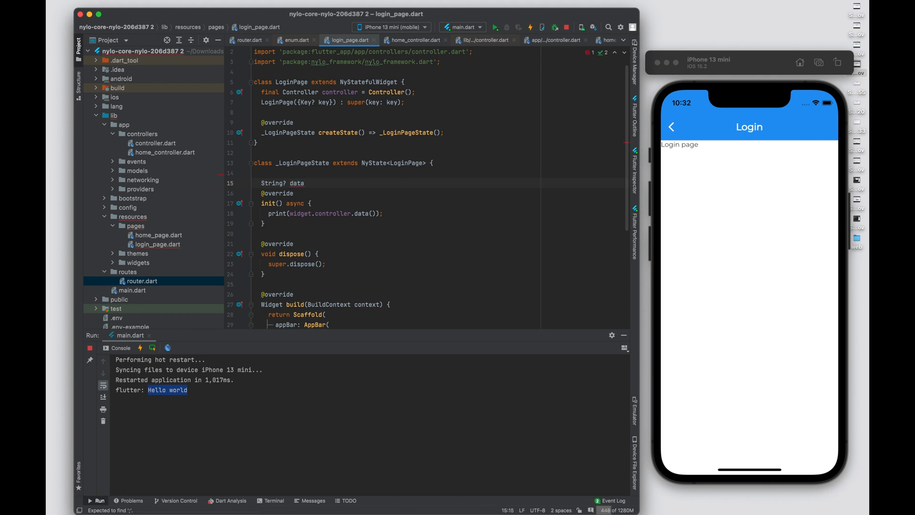
double_click(297, 183)
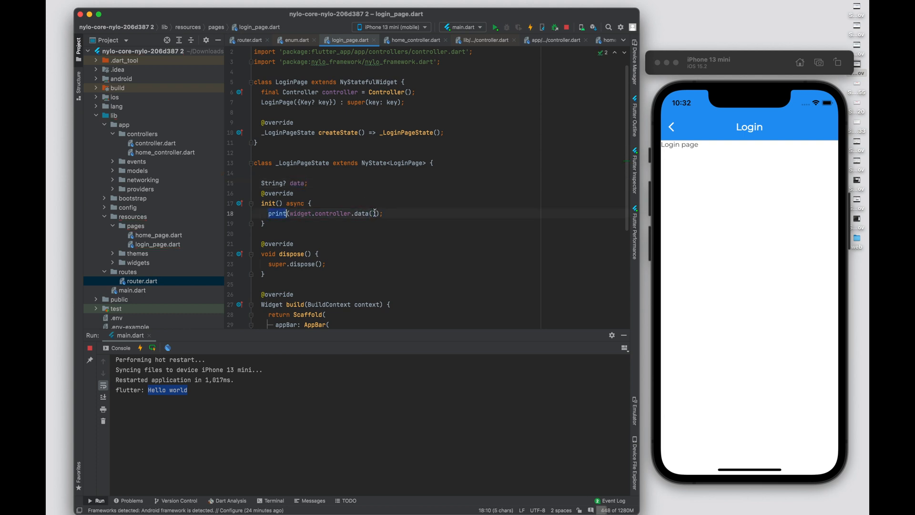
text(data =)
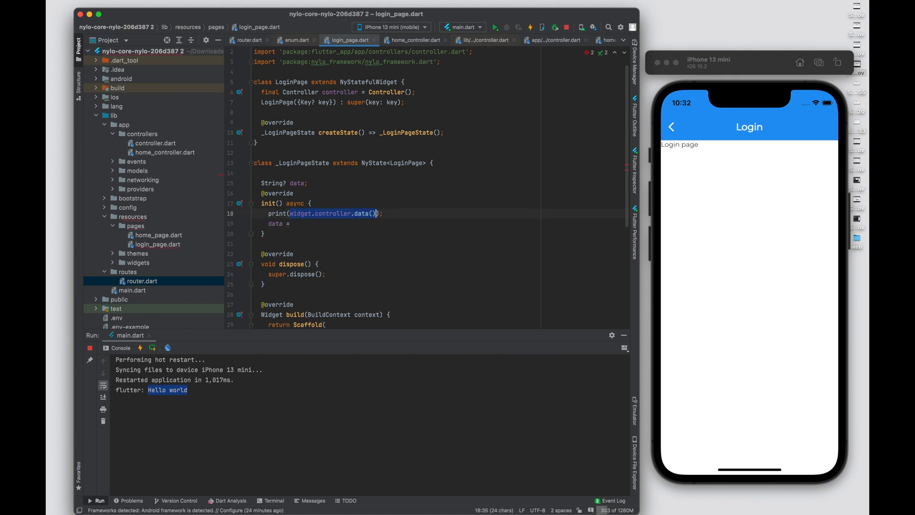
text(widget.controller.data();)
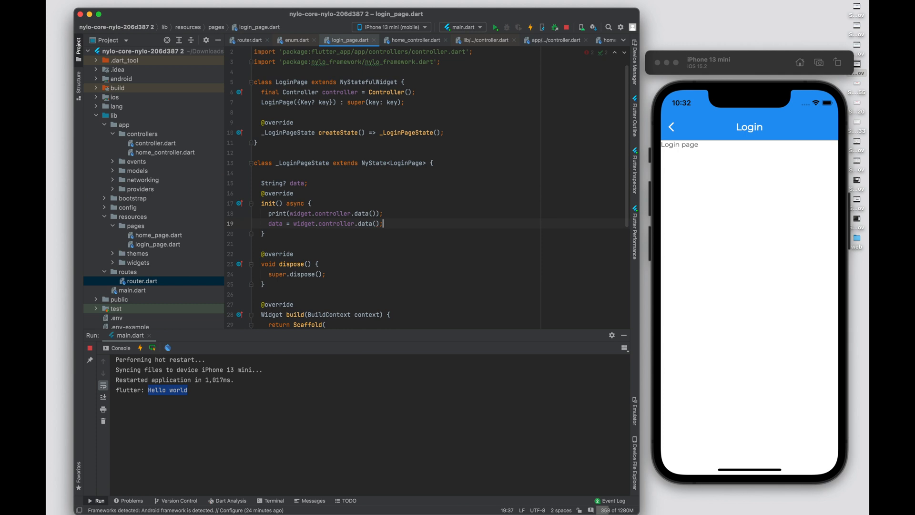
- Use data as the AppBar title and hot restart so the header reads Hello world
double_click(276, 224)
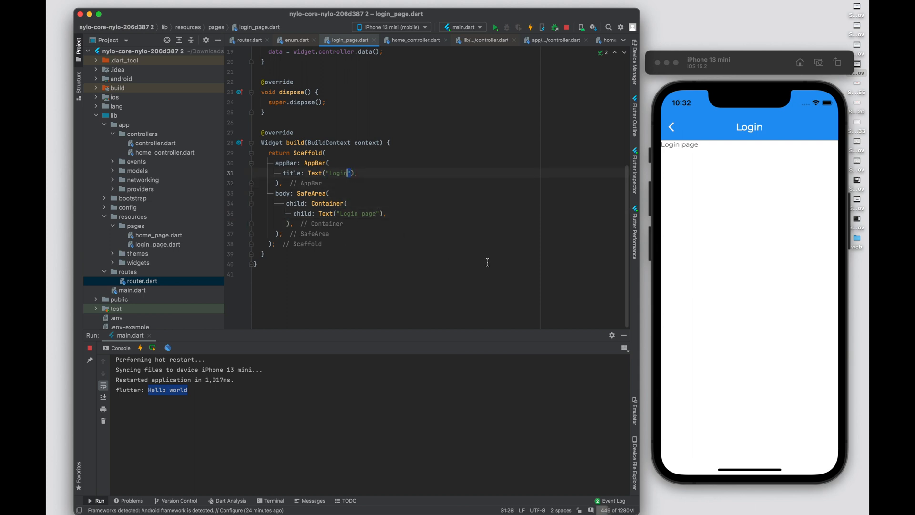
text(data ??)
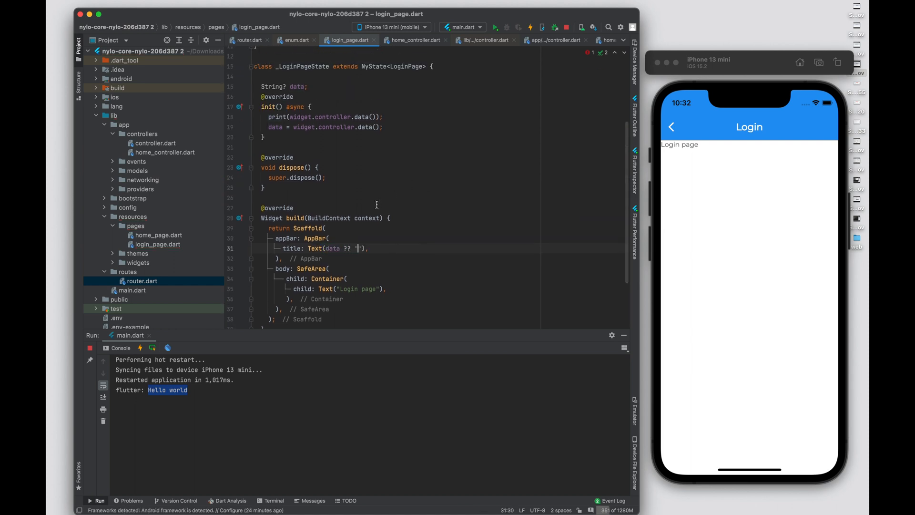
click(495, 28)
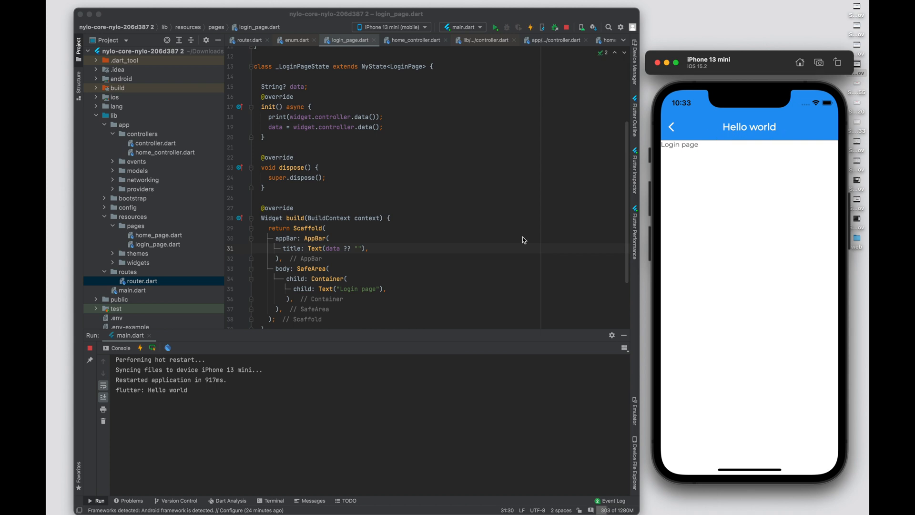
mouse_move(678, 96)
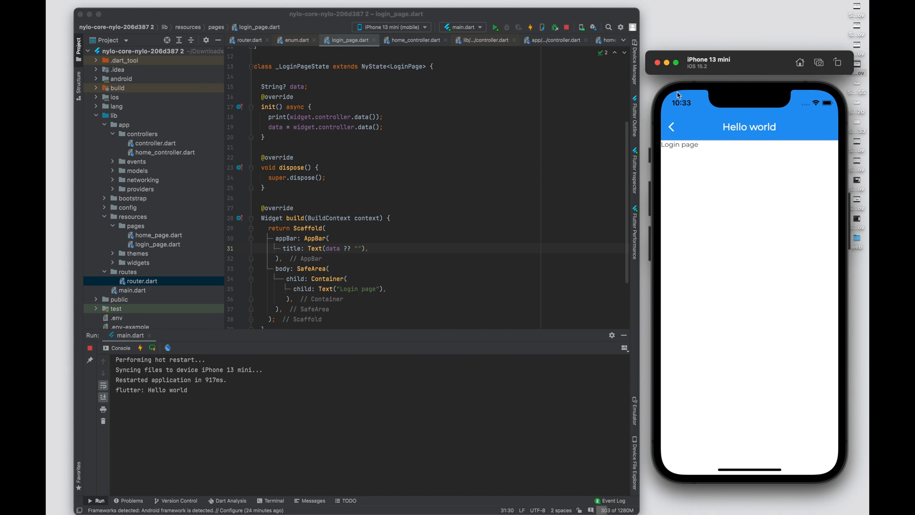
mouse_move(371, 141)
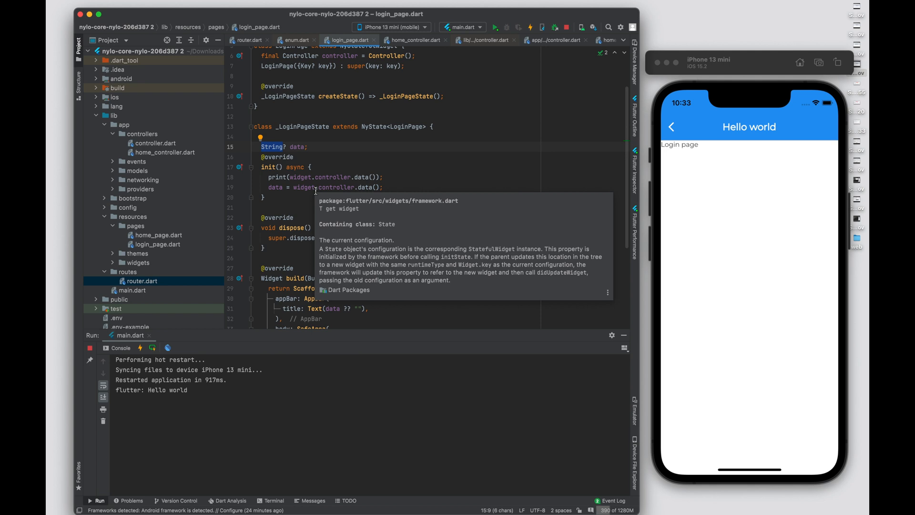
- Pass a list of numbers as pushNamed arguments in home_page.dart and hot restart so the console prints [1, 2, 3]
click(250, 40)
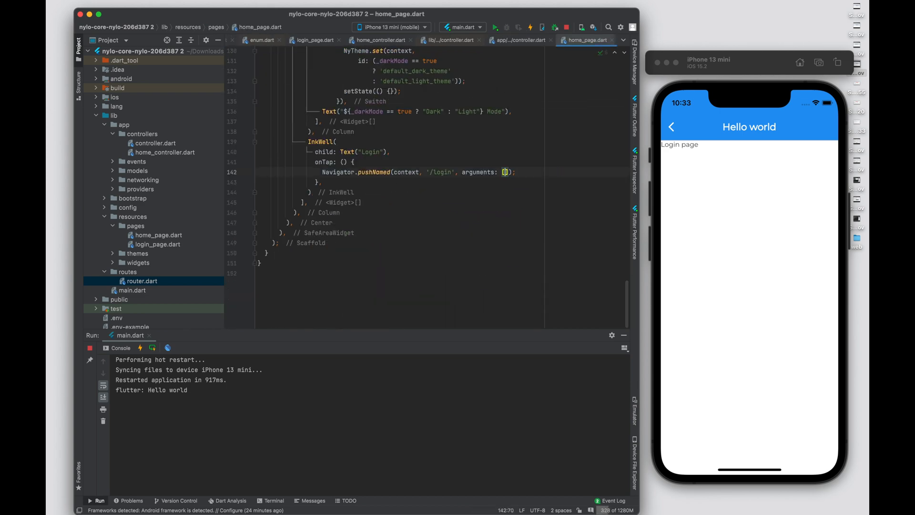
text("")
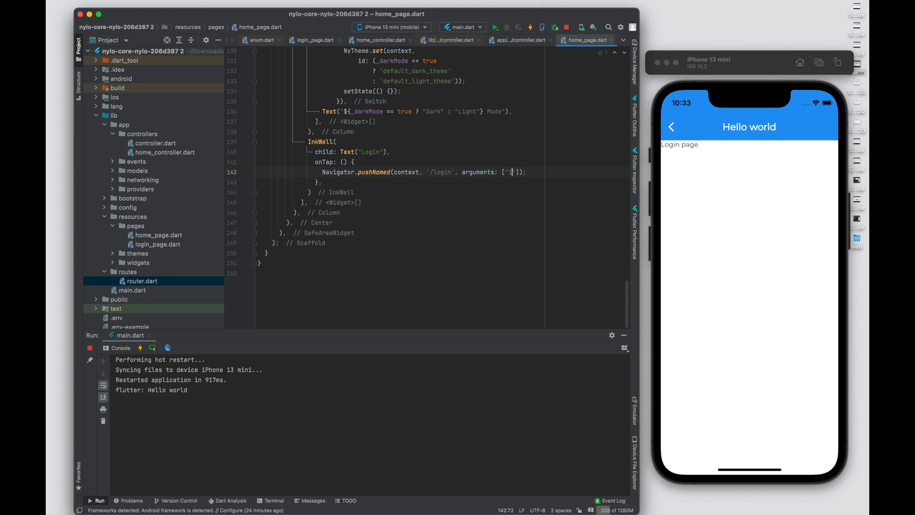
text(, 2)
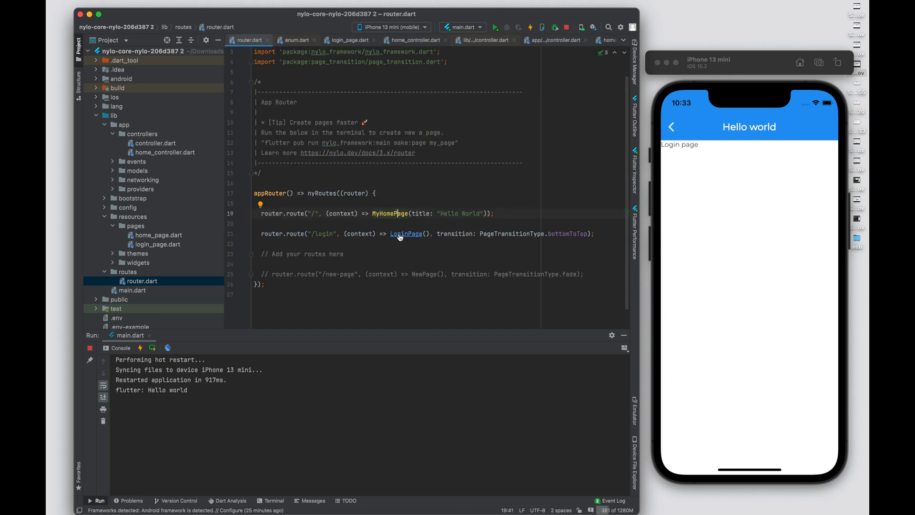
click(346, 40)
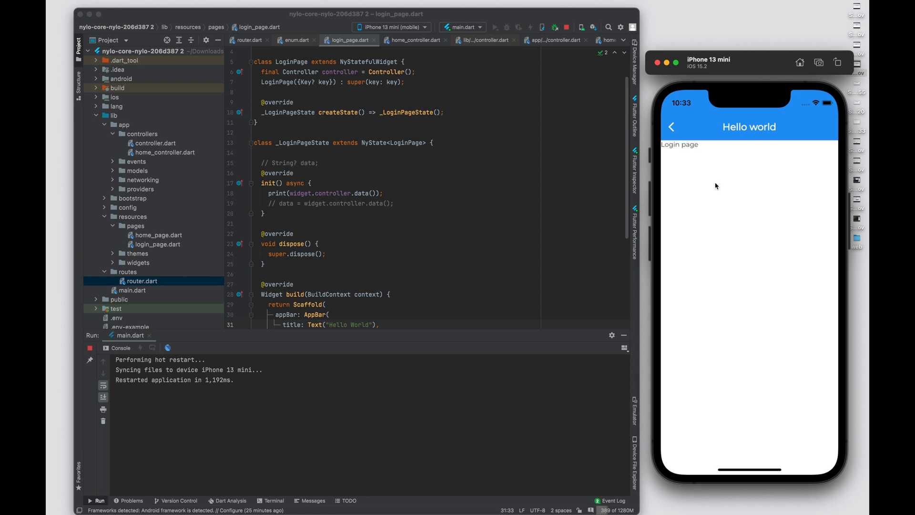
mouse_move(738, 367)
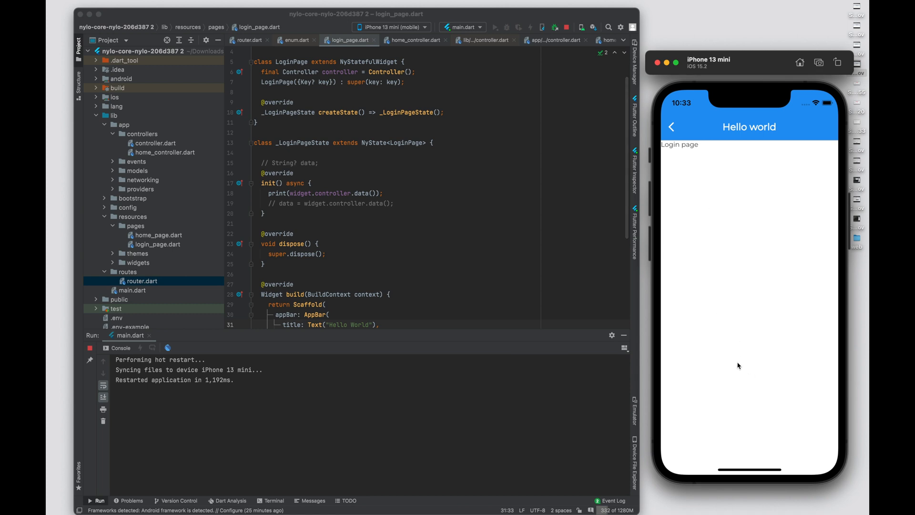
click(496, 28)
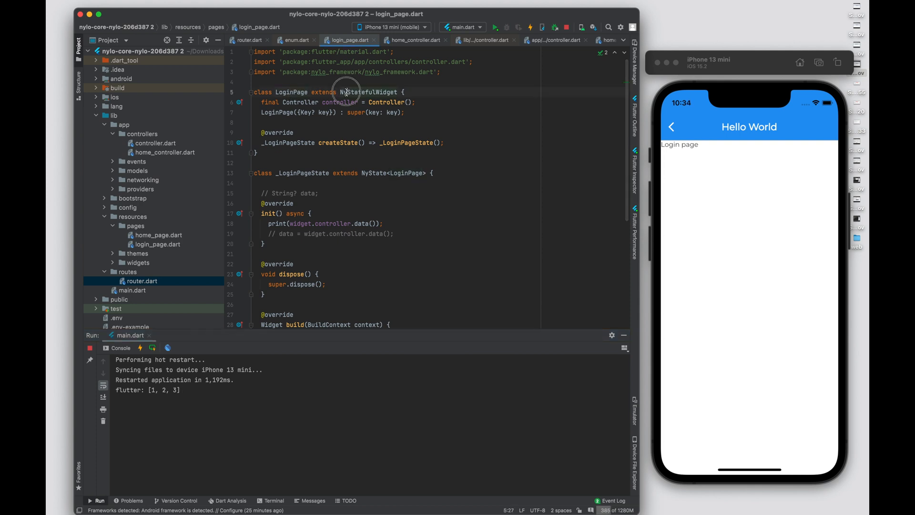
double_click(338, 102)
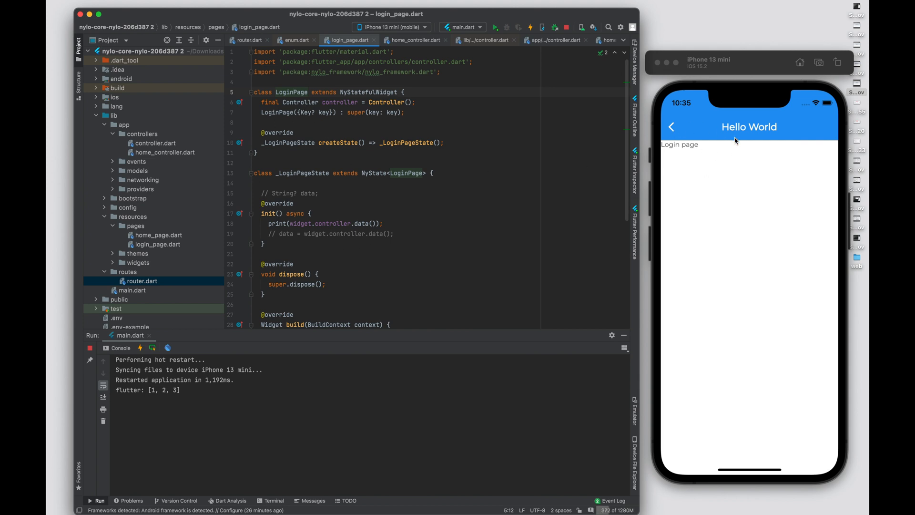
mouse_move(721, 154)
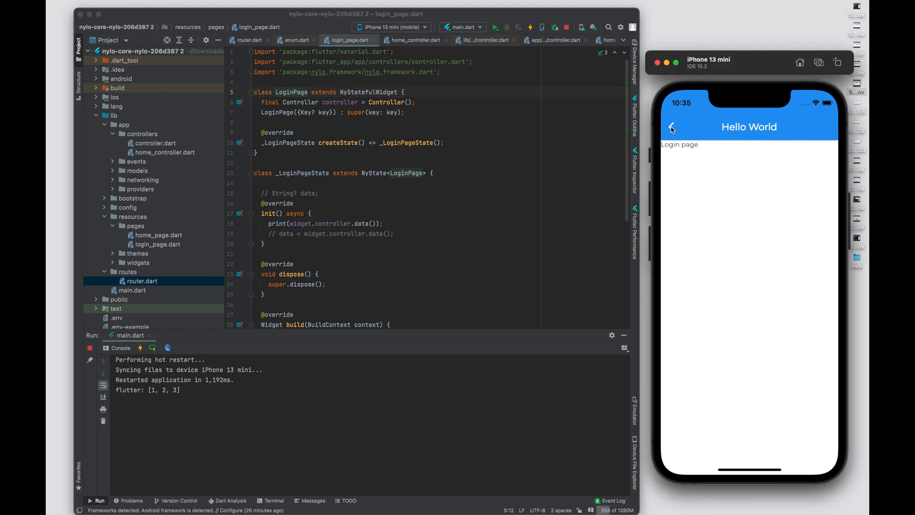
- Go back to home in the simulator and tap Login again so [1, 2, 3] is logged a second time
click(672, 127)
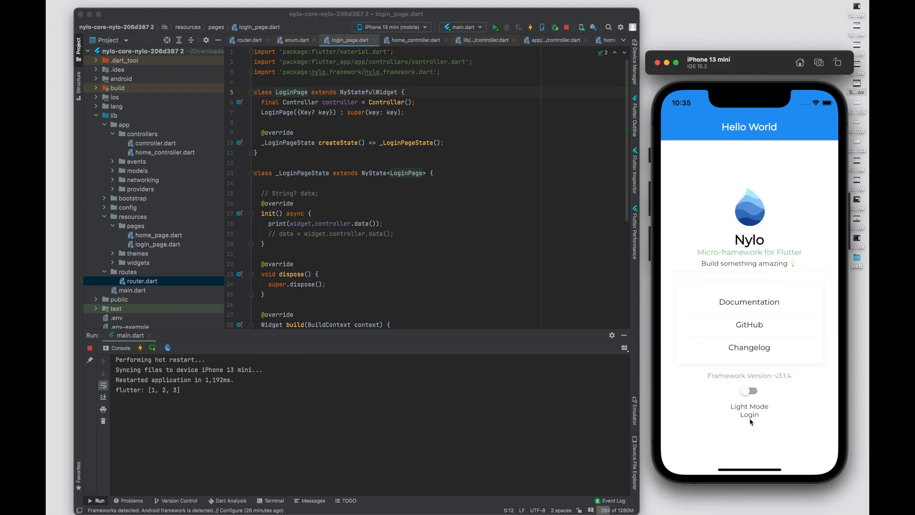
click(749, 415)
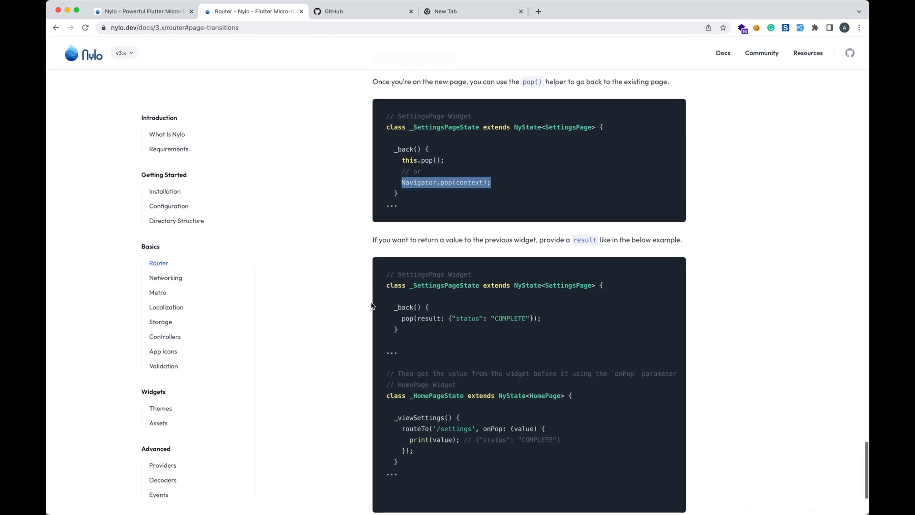
scroll(down, 3)
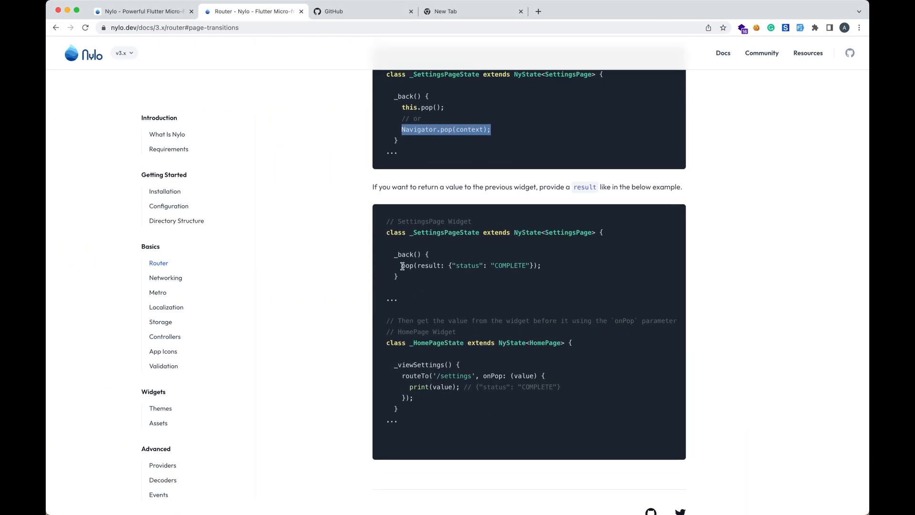
scroll(down, 3)
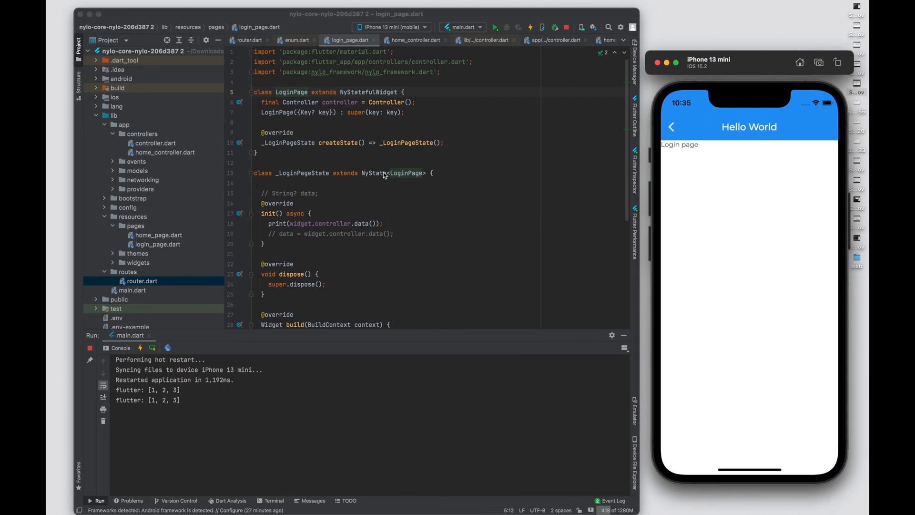
- Wrap Text("Login page") in an InkWell with an empty onTap: () {} callback
scroll(down, 3)
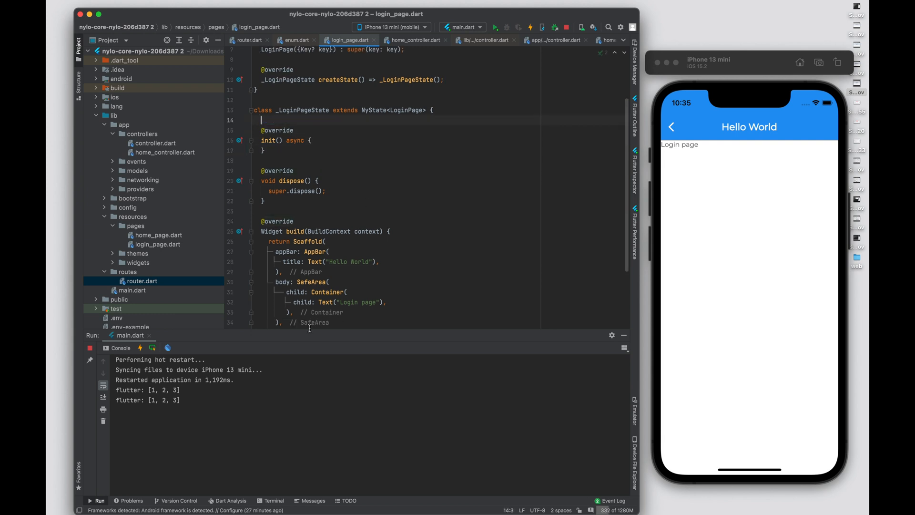
scroll(down, 3)
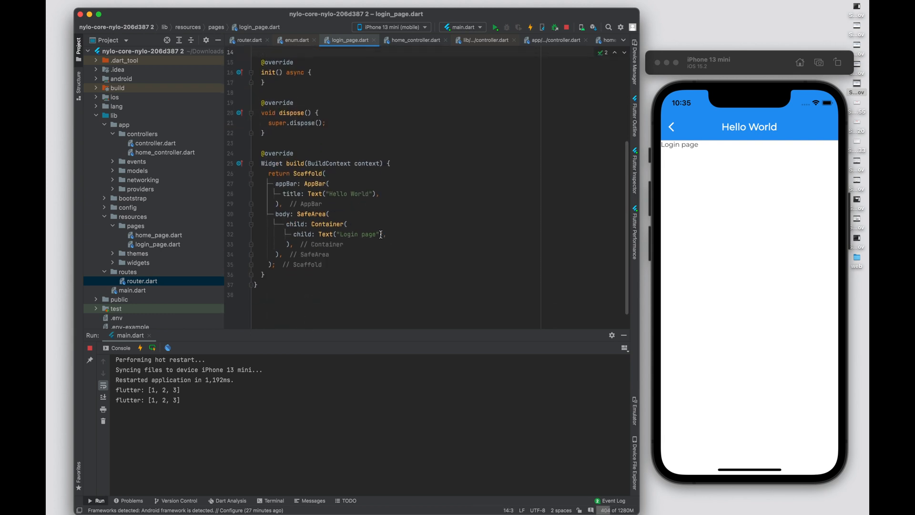
double_click(359, 234)
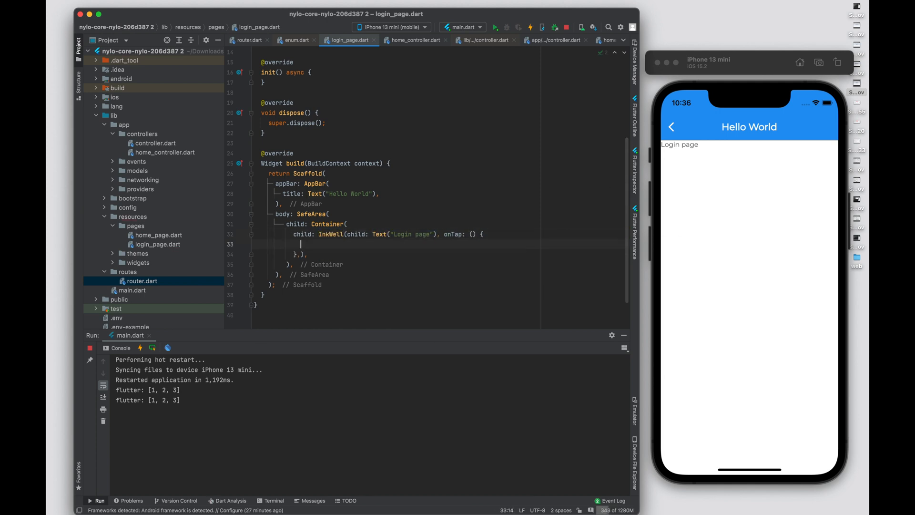
text(po)
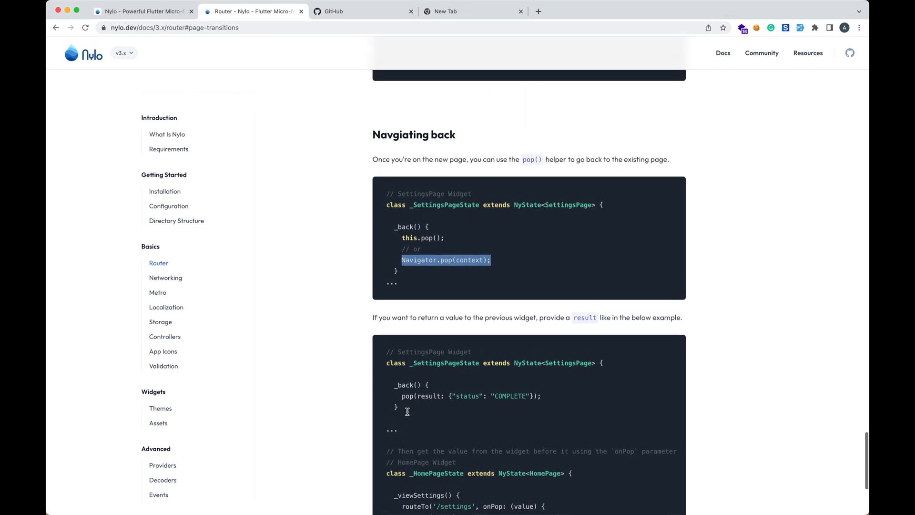
- Review the docs' pop(result: …) example and call pop(result: "") in the login onTap
scroll(down, 3)
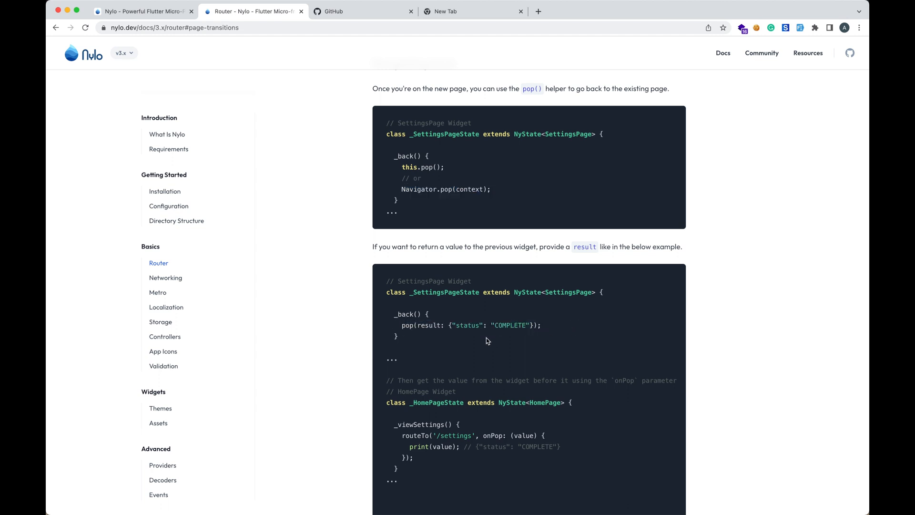
drag(448, 325, 531, 325)
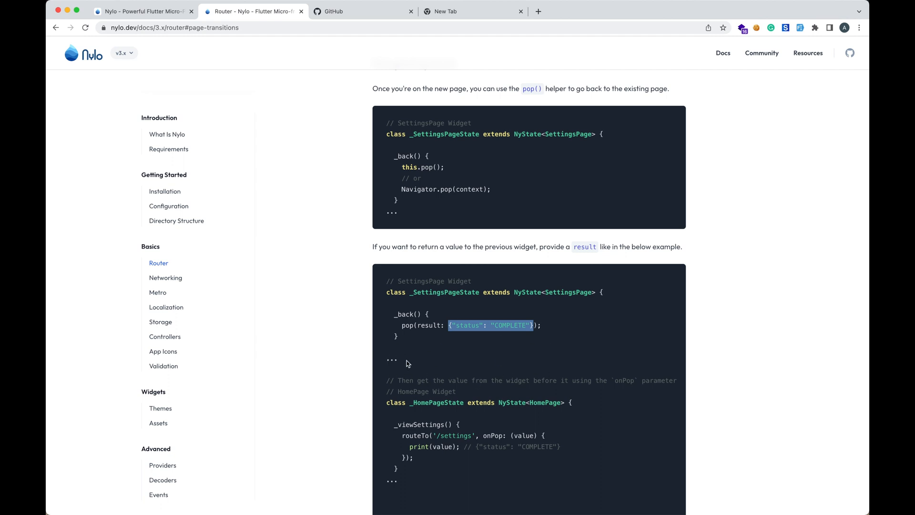
click(452, 325)
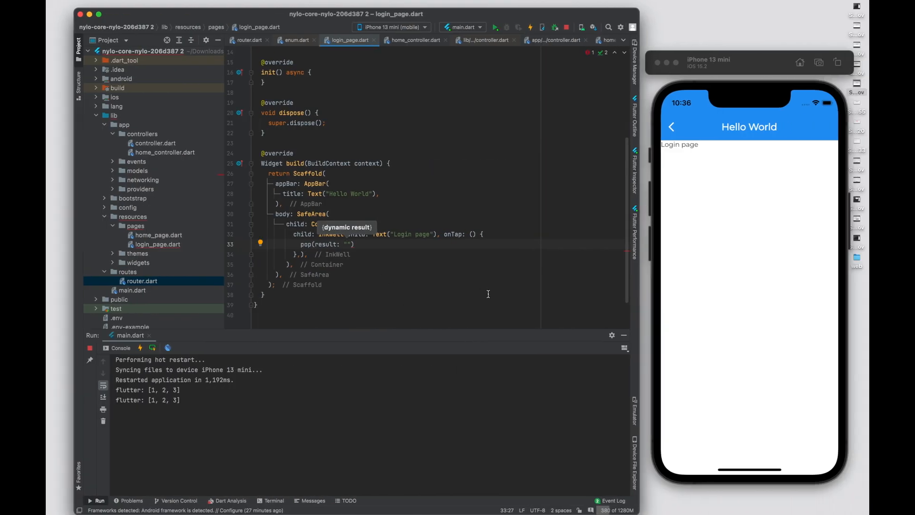
- Set the pop result to "Hello, I'm back" and move to home_page.dart
text(Hello, I'm back)
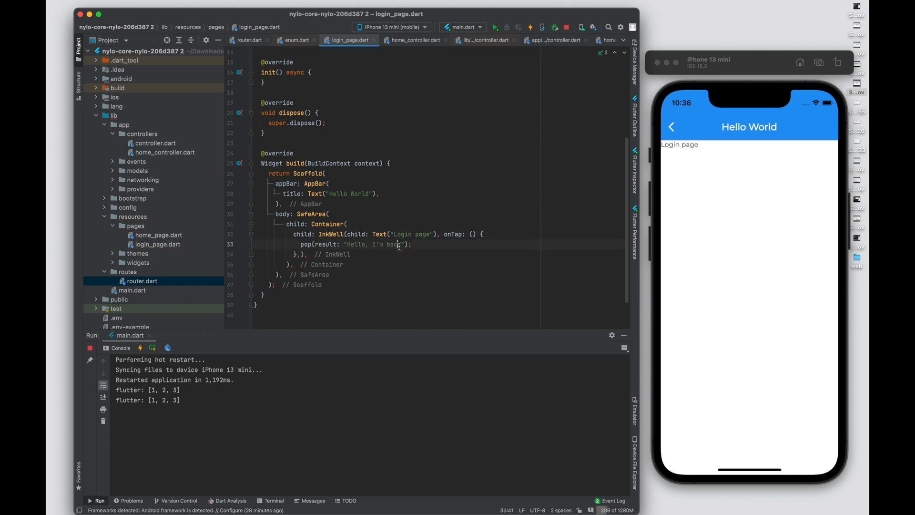
click(249, 39)
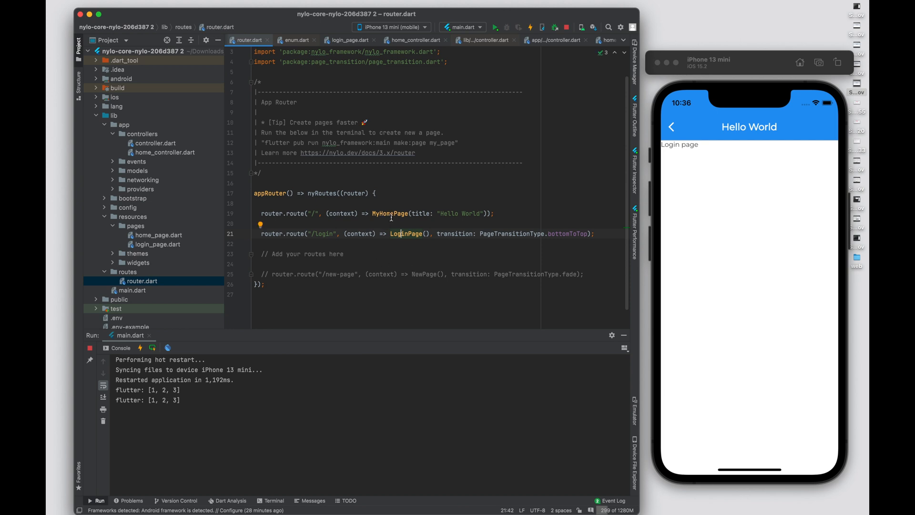
click(348, 39)
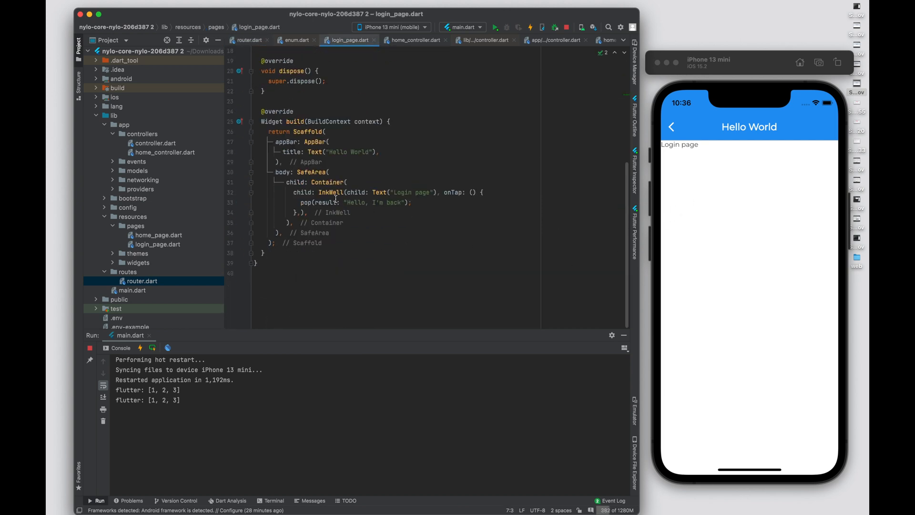
click(586, 40)
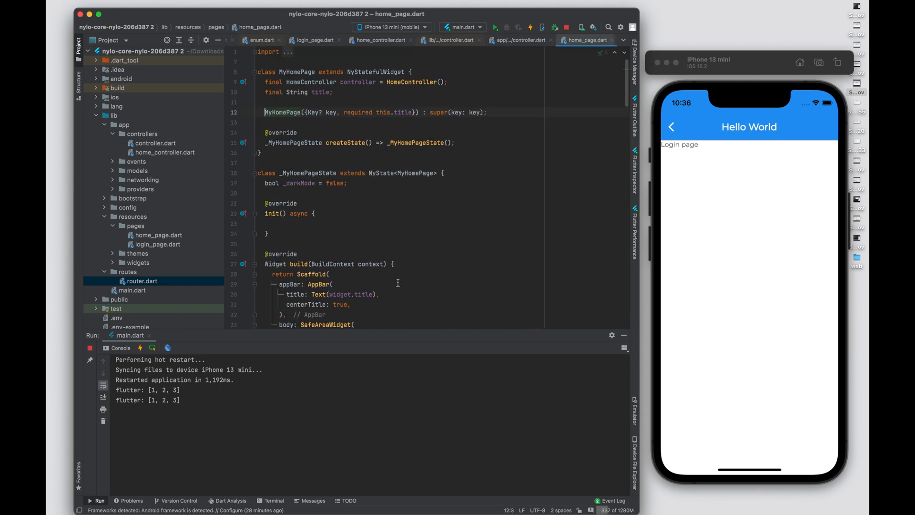
scroll(down, 3)
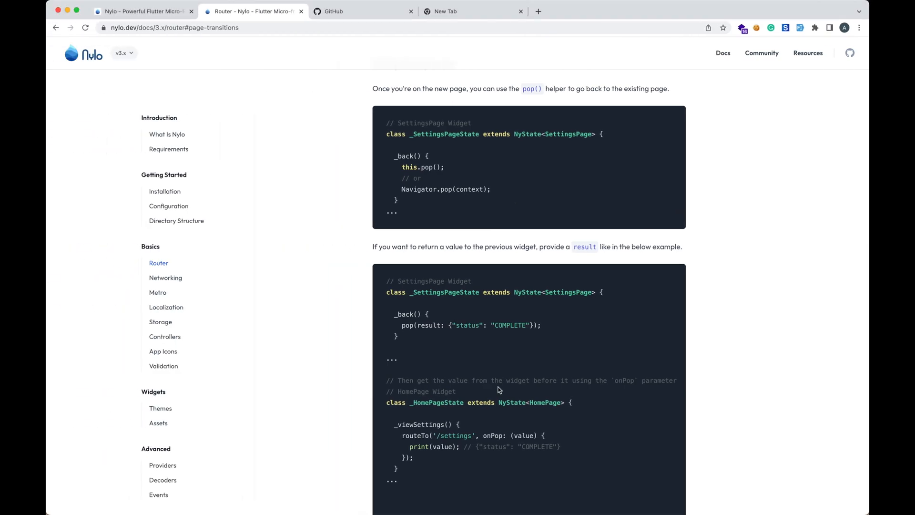
- Read the onPop example for printing the value returned from routeTo('/login')
scroll(down, 3)
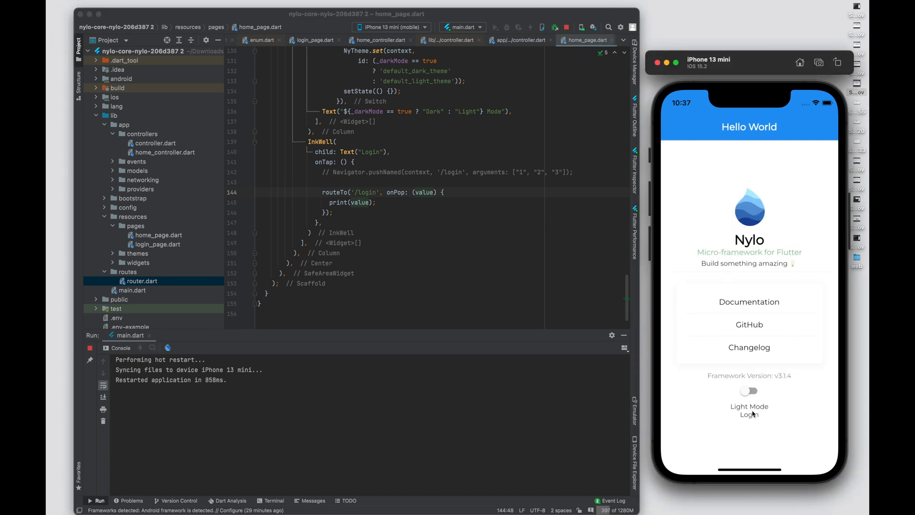
- Tap Login then pop back in the simulator, confirming the console logs Hello, I'm back
click(749, 415)
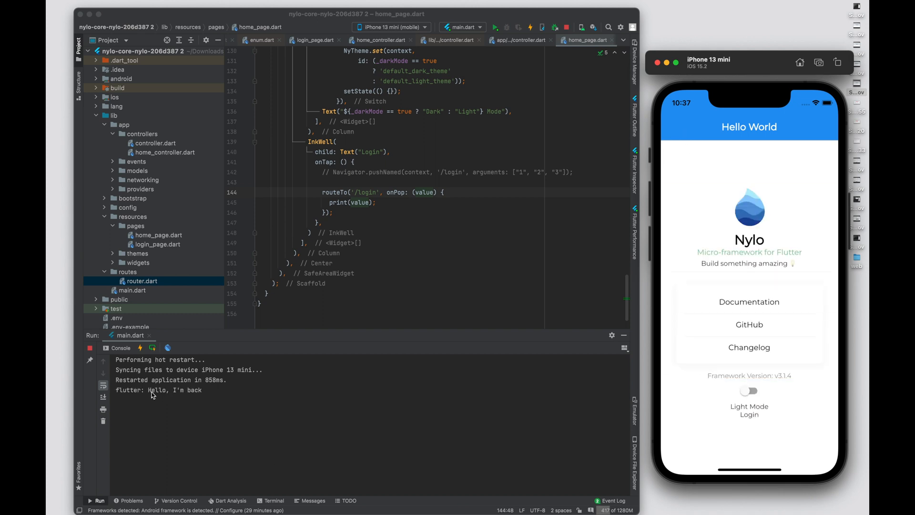
double_click(158, 390)
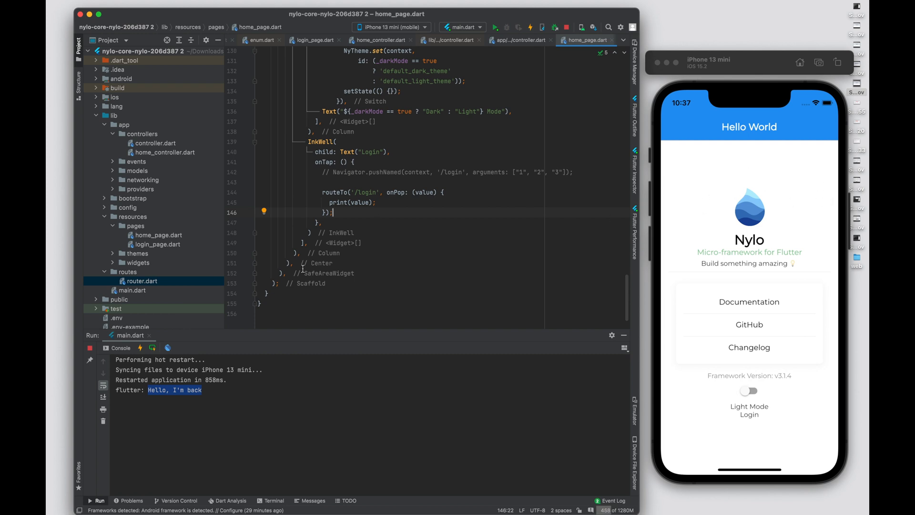
click(519, 40)
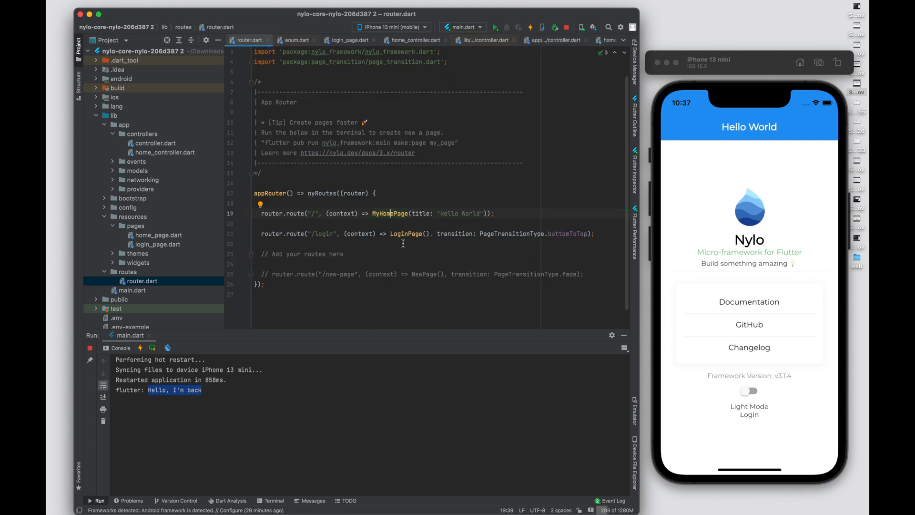
click(349, 39)
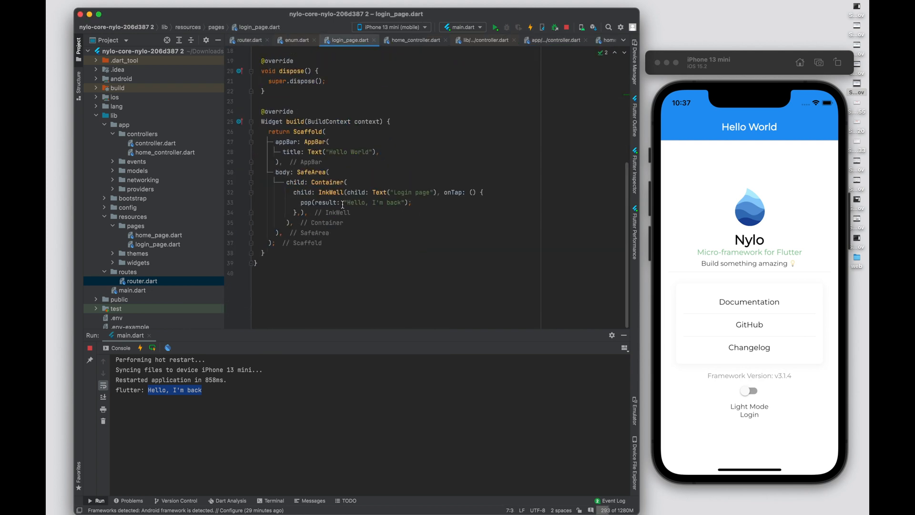
- Return the list ["1","2","3"] as the pop result and reopen the login page to log it
double_click(371, 202)
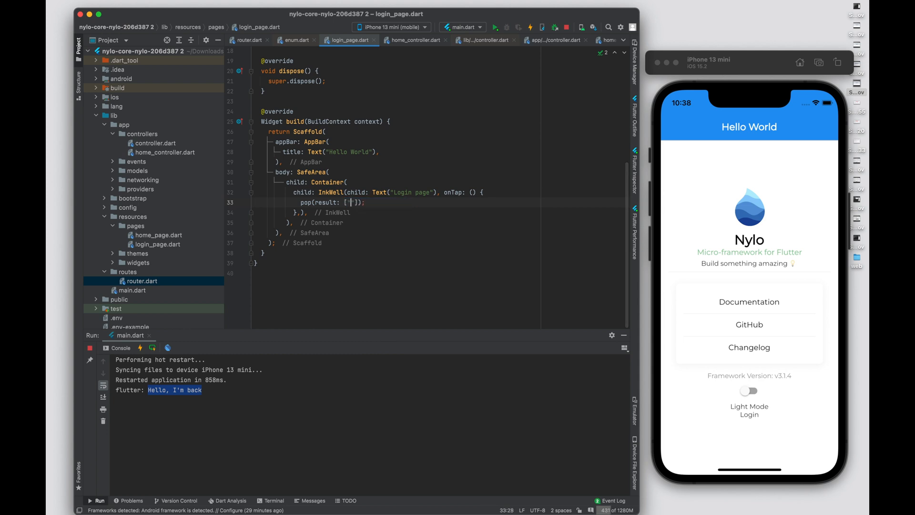
text(1)
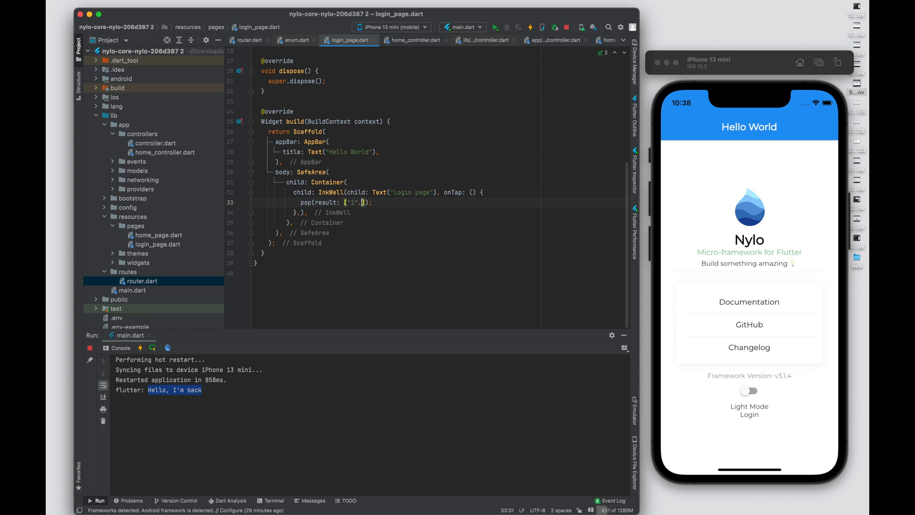
text(,"2","3")
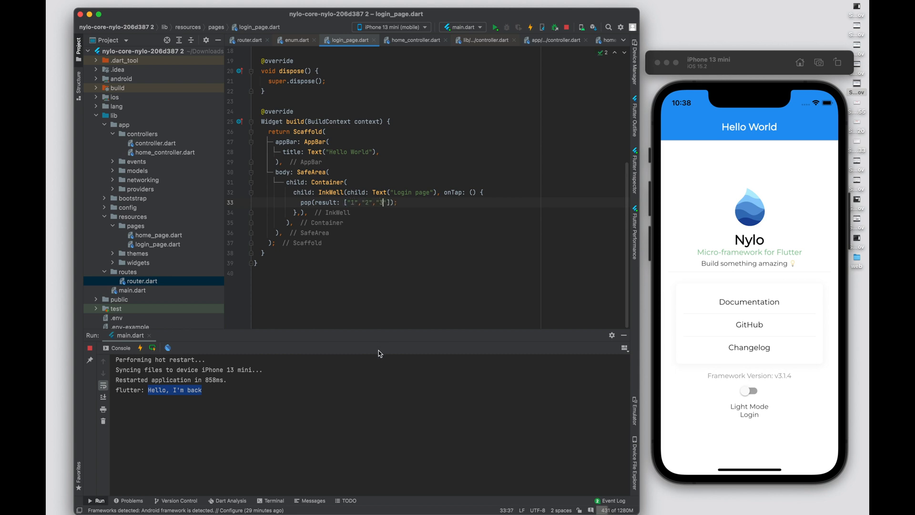
click(587, 41)
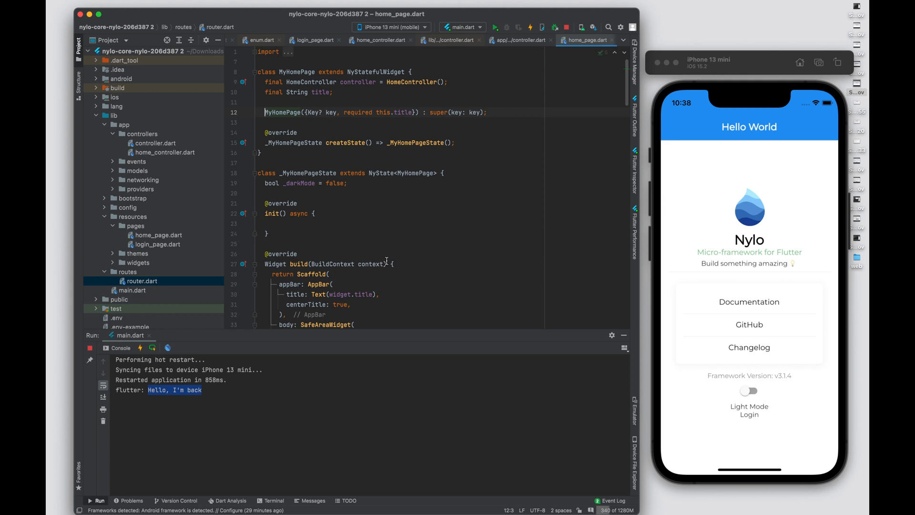
scroll(down, 3)
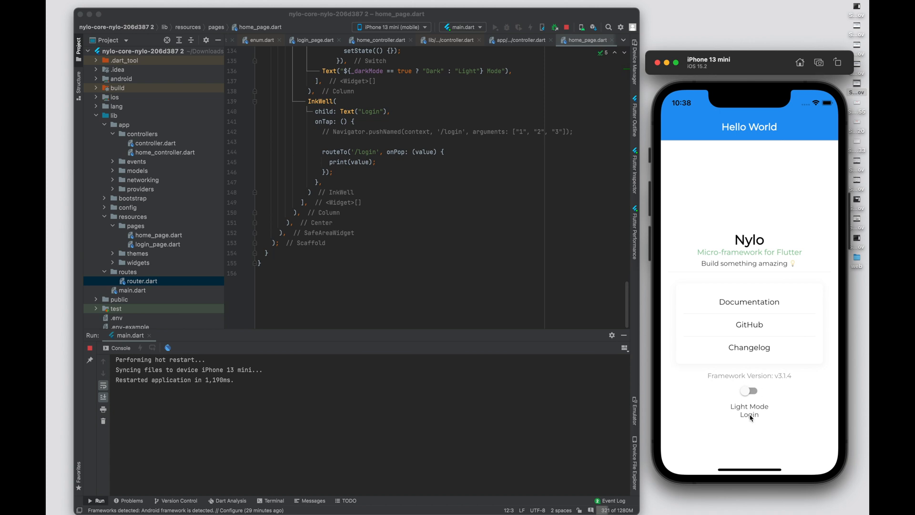
click(749, 415)
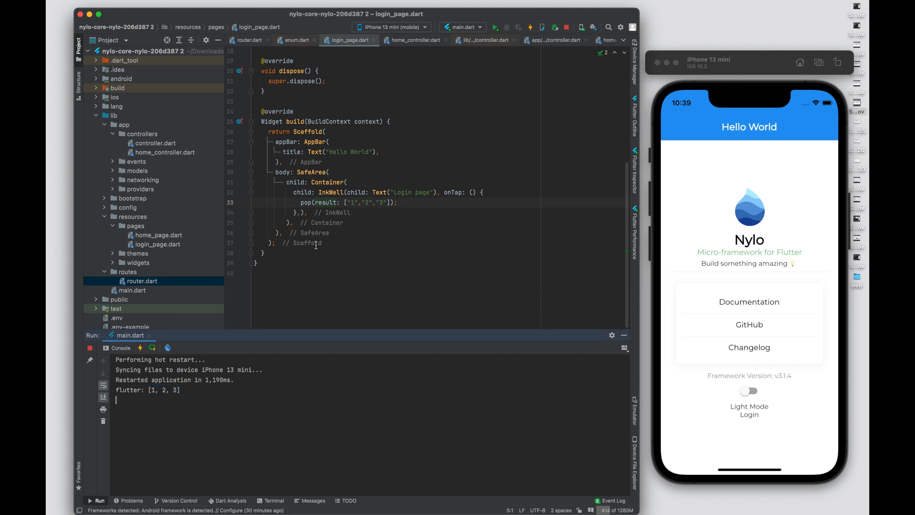
mouse_move(161, 245)
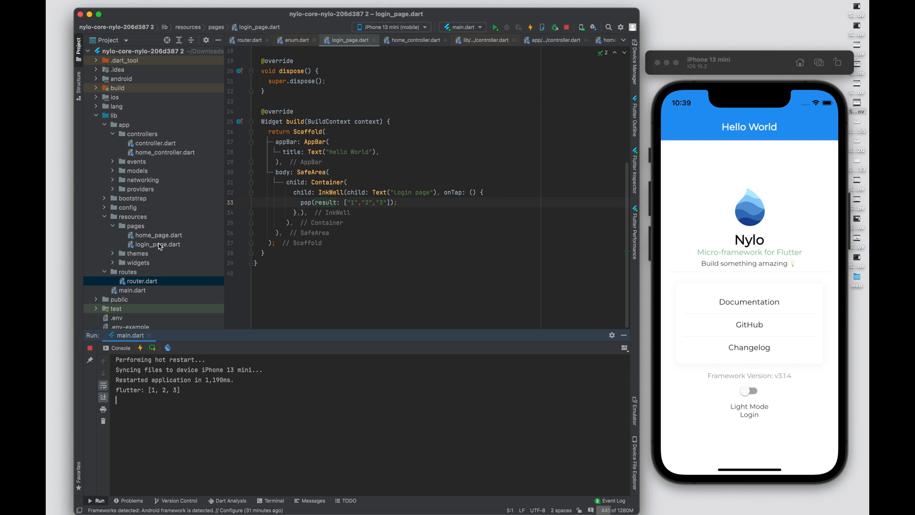
- Create a new Dart file named account_router in the routes folder via New > Dart File
click(248, 39)
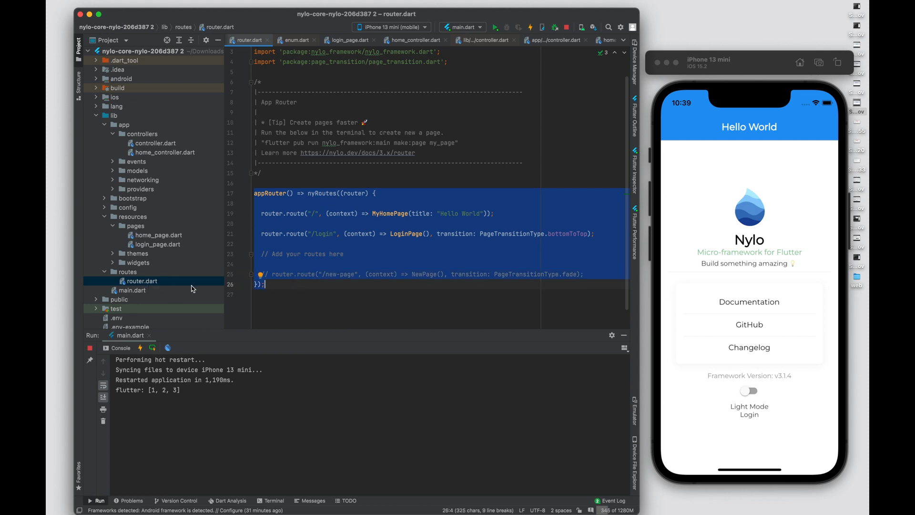
mouse_move(169, 285)
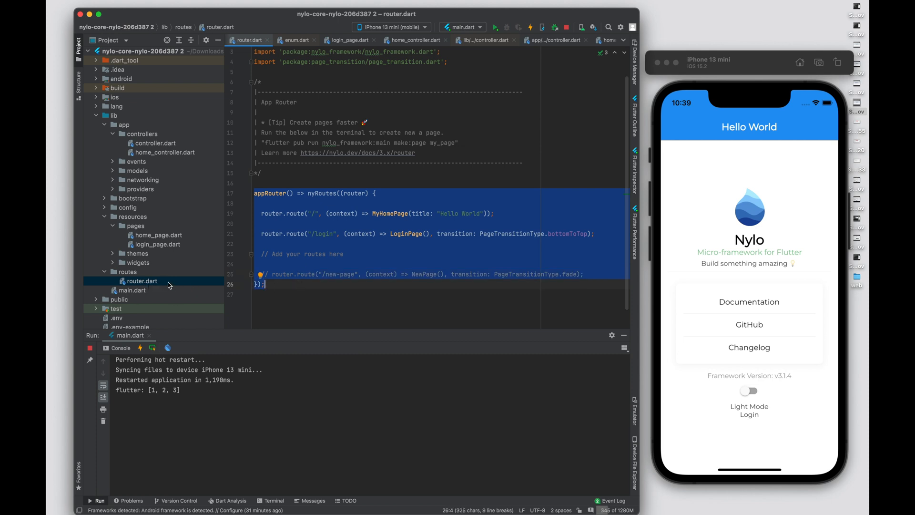
right_click(142, 281)
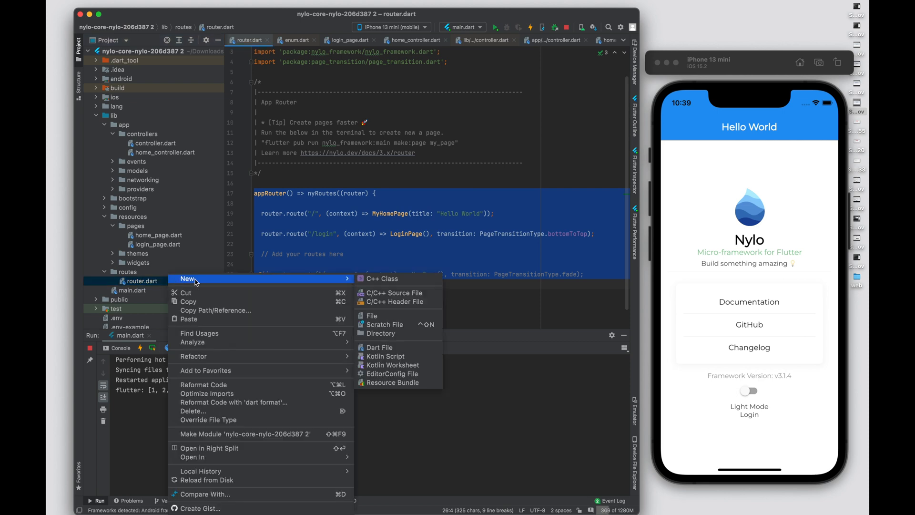
click(378, 348)
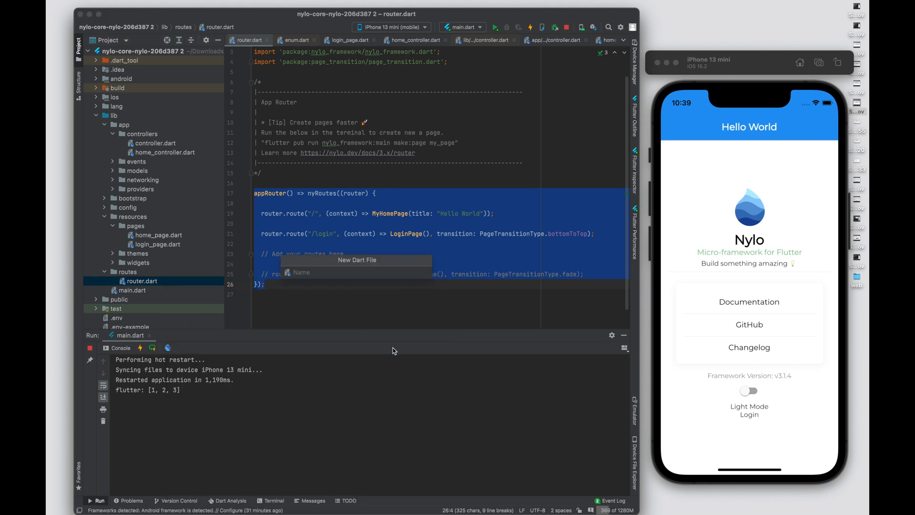
text(acco)
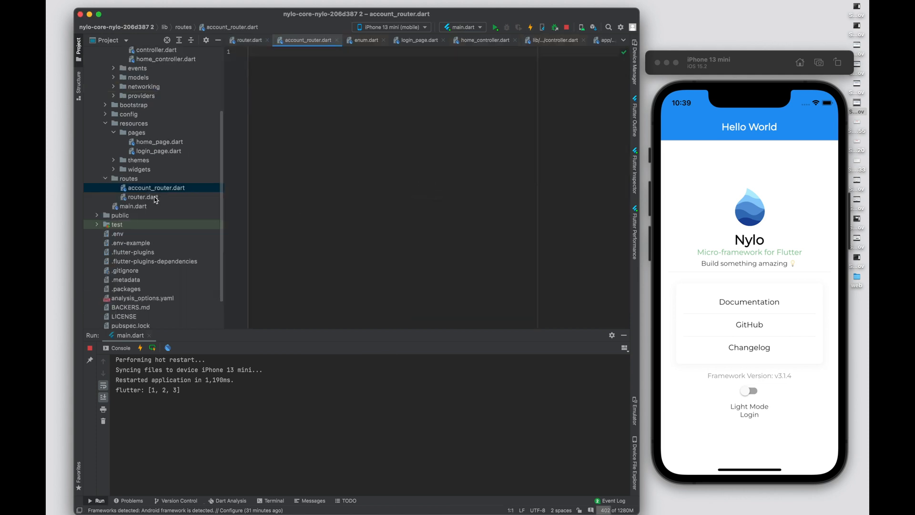
- Copy router.dart's appRouter into account_router.dart as accountRouter with /profile and /profile/edit routes
double_click(143, 197)
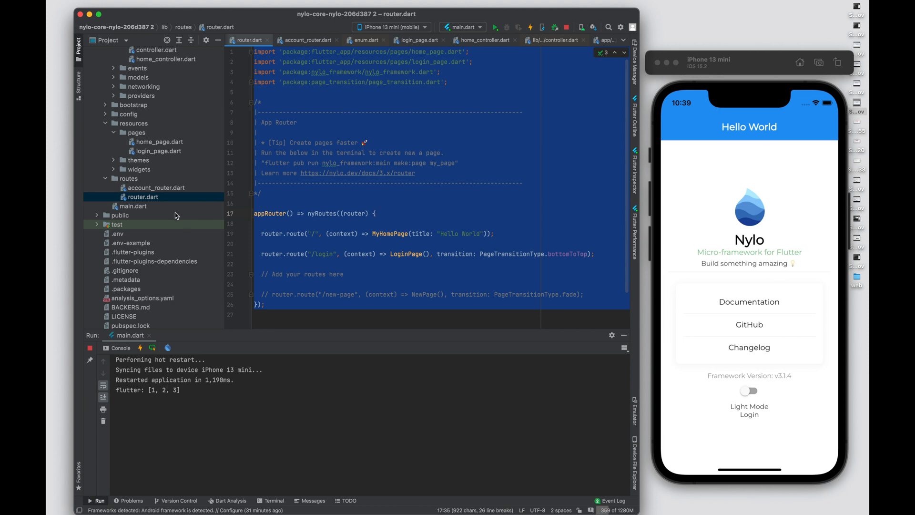
click(307, 39)
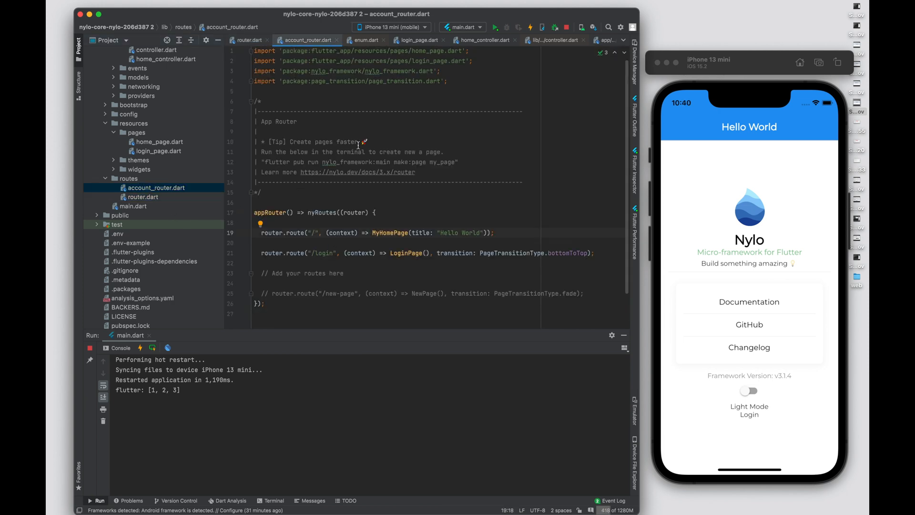
mouse_move(351, 211)
text(profile/edit)
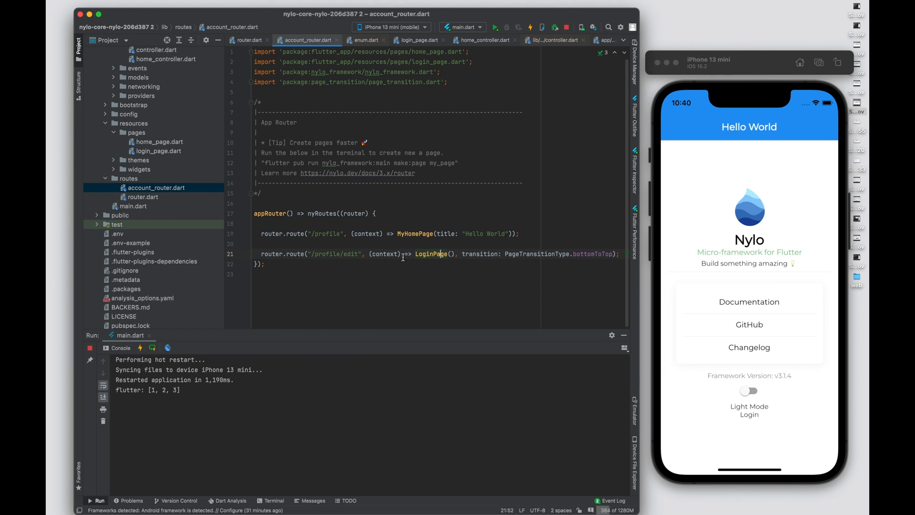
text(ccount)
key(enter)
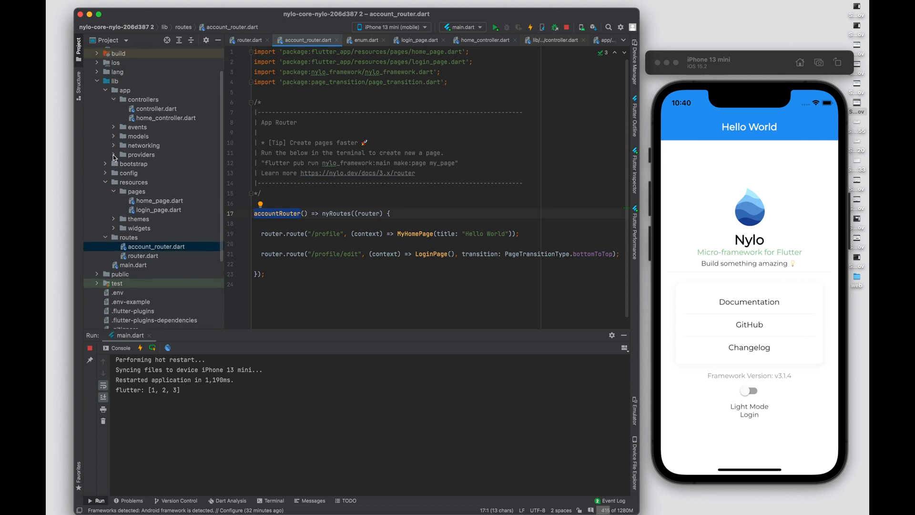
- Add a second nylo.addRouter line for accountRouter in route_provider.dart, then return to home_page.dart
click(106, 90)
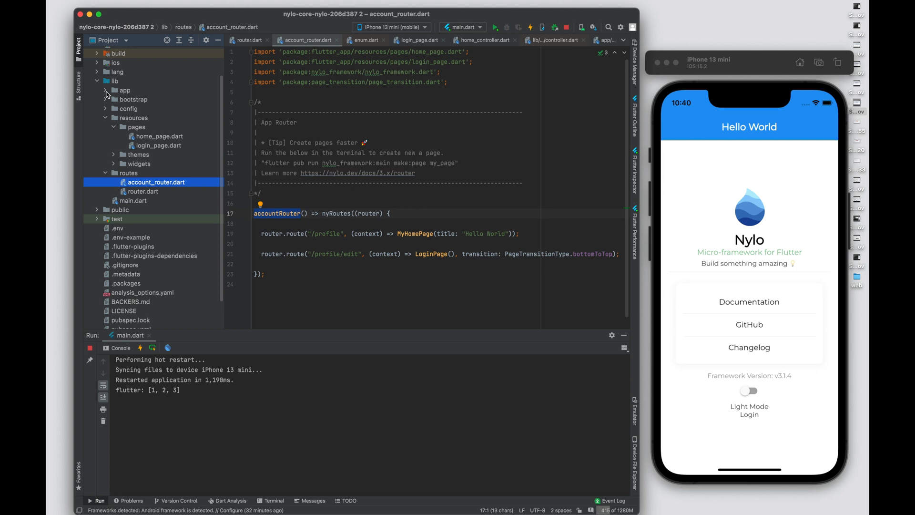
click(106, 90)
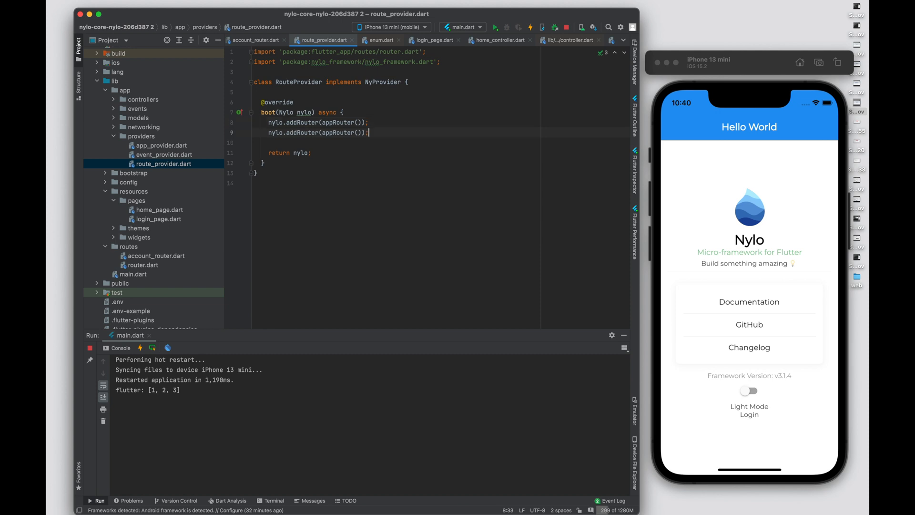
text(accountRouter() => nyRoutes((router) {)
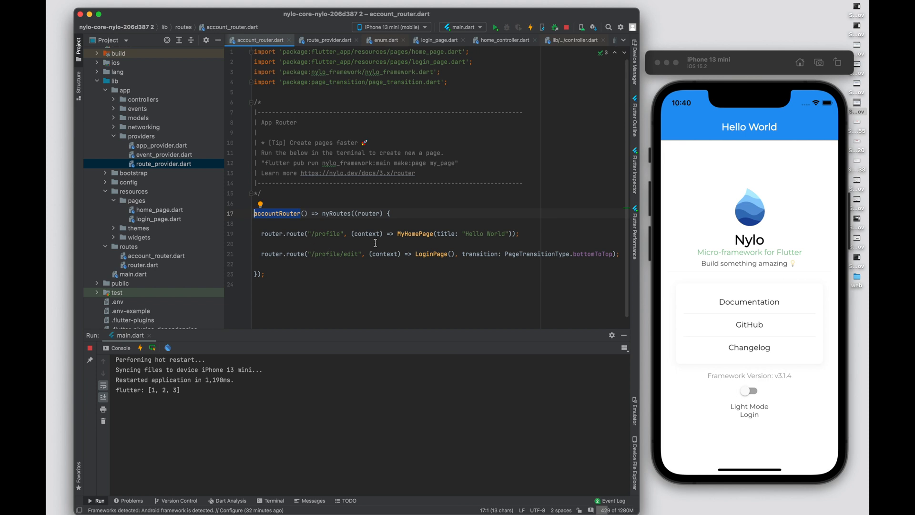
double_click(326, 234)
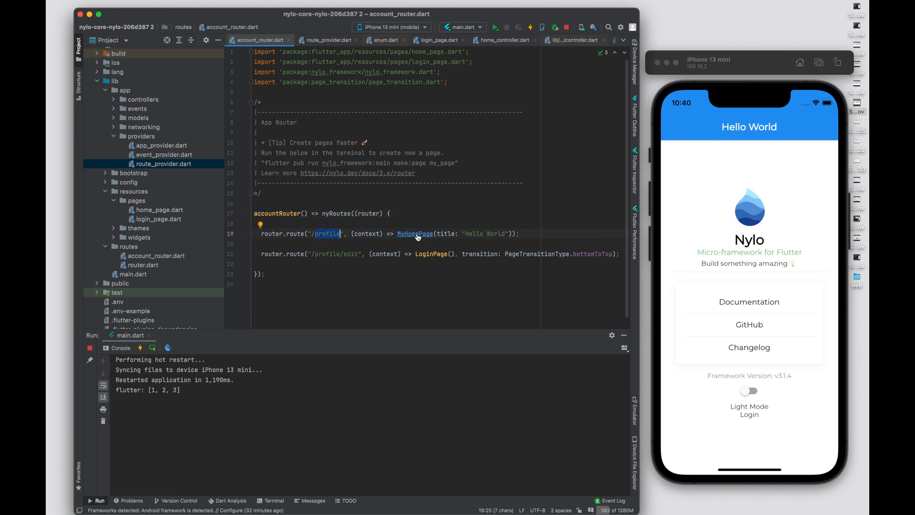
click(586, 40)
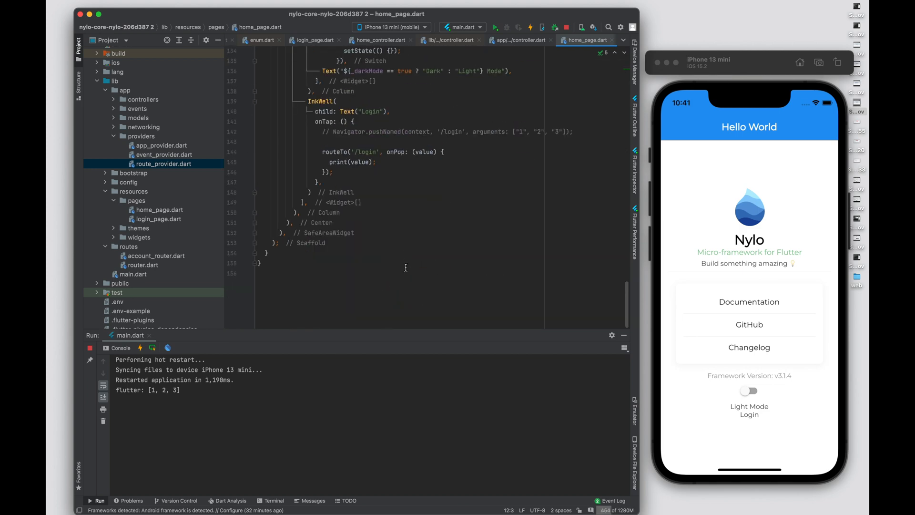
- Route the home page's Login tap to '/profile' and verify it opens a Hello World page in the simulator
text(profile)
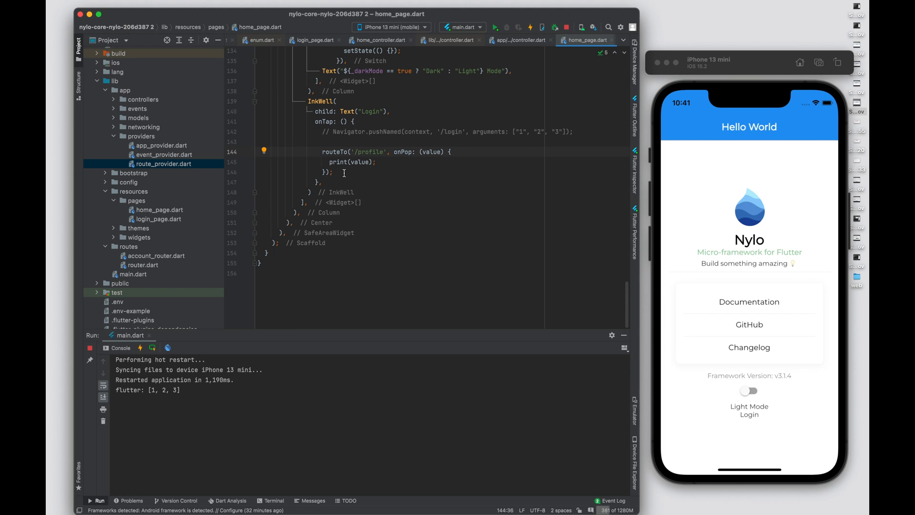
double_click(371, 152)
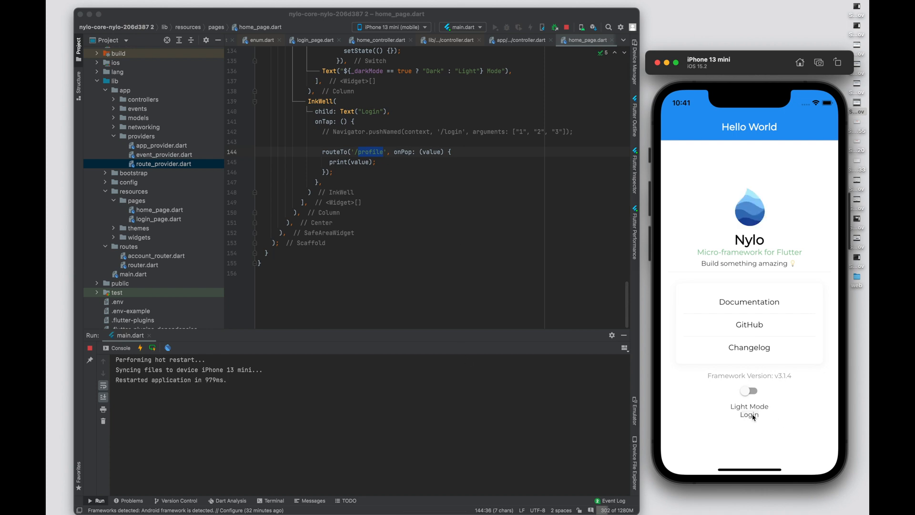
click(748, 415)
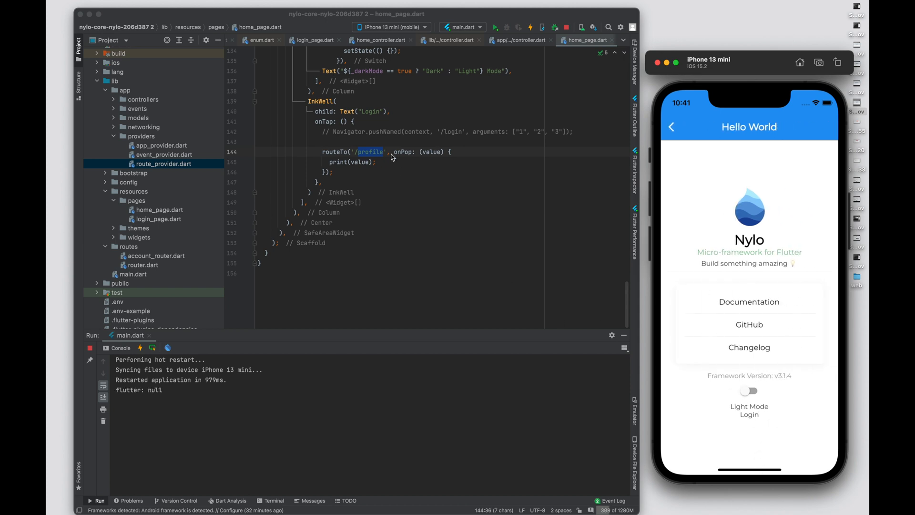
click(260, 39)
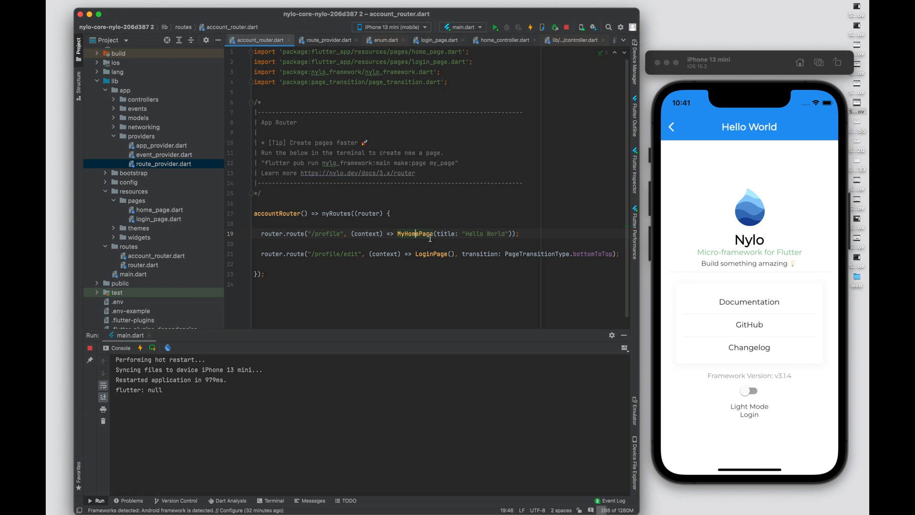
mouse_move(159, 283)
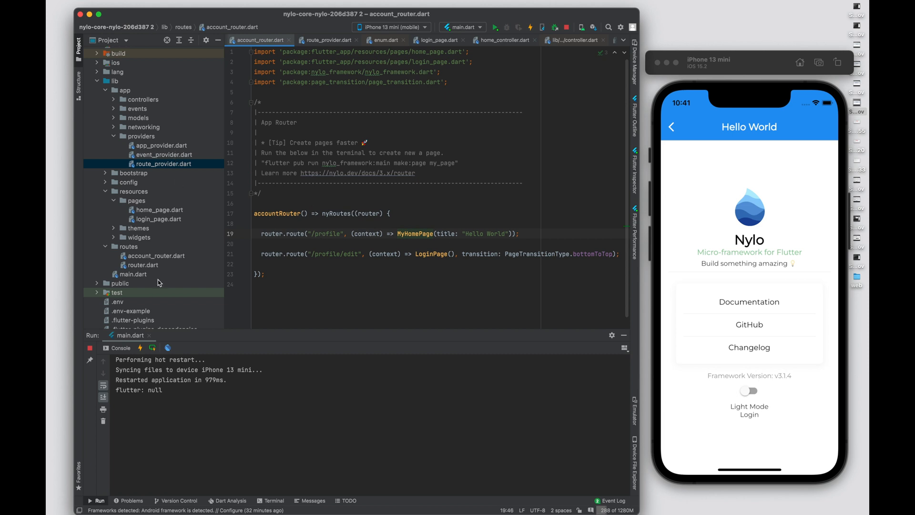
- View the appRouter definition in router.dart for comparison with the account router
click(143, 265)
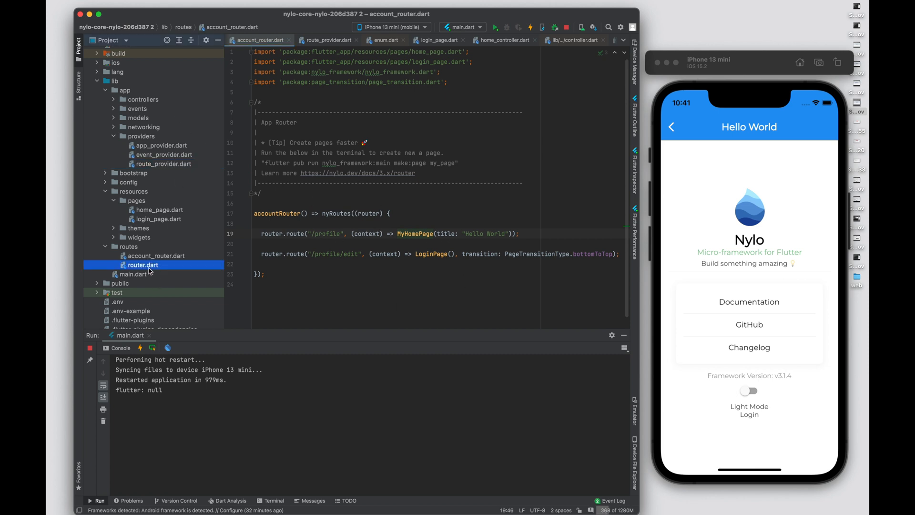
click(143, 264)
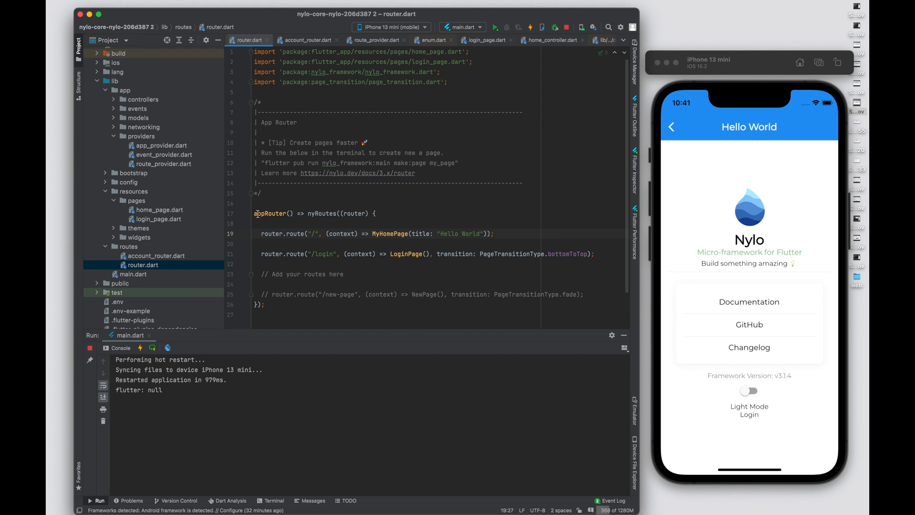
click(156, 256)
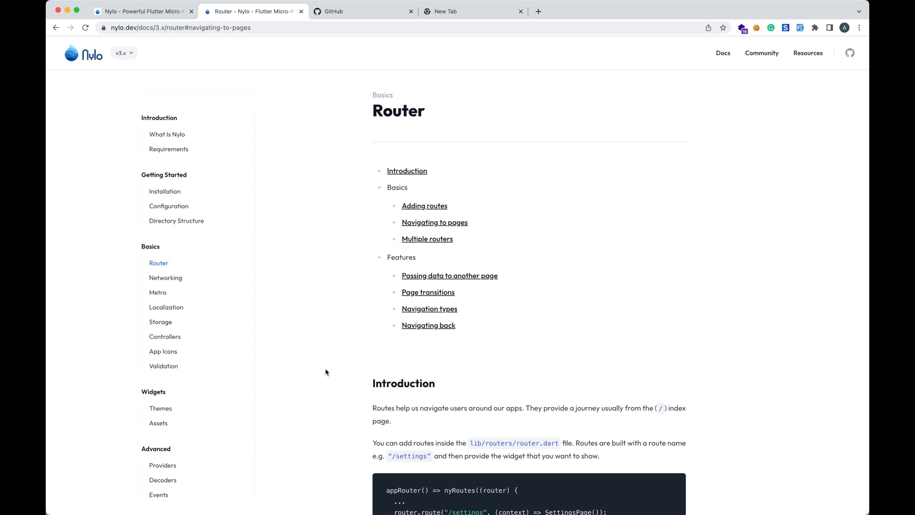
- Scroll the Router docs to the Introduction's appRouter example with its "/settings" route
scroll(down, 3)
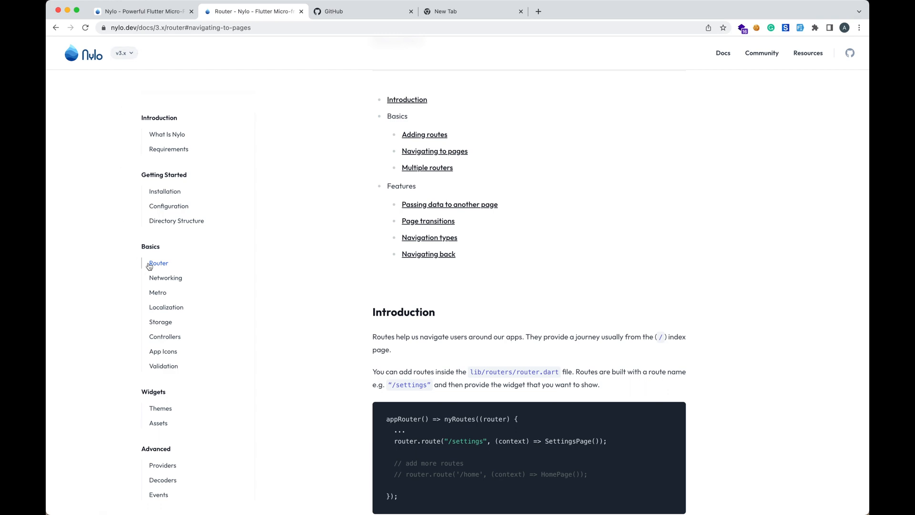
scroll(down, 3)
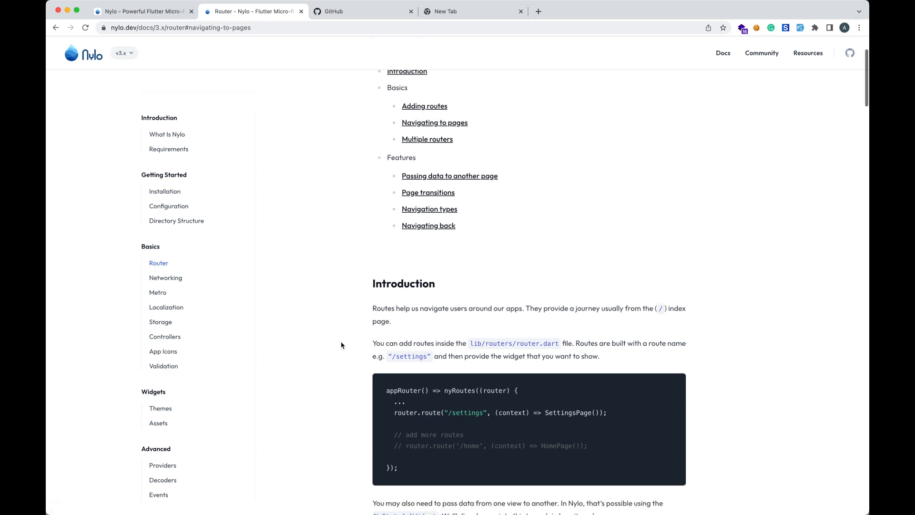